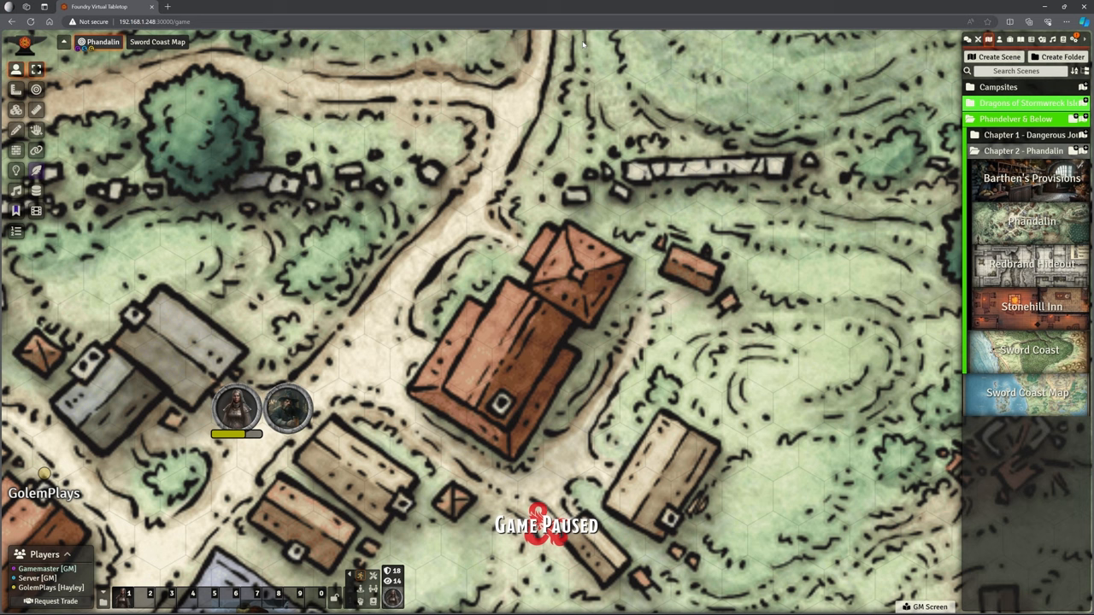
{"action": "mouse_move", "coordinate": [496, 321]}
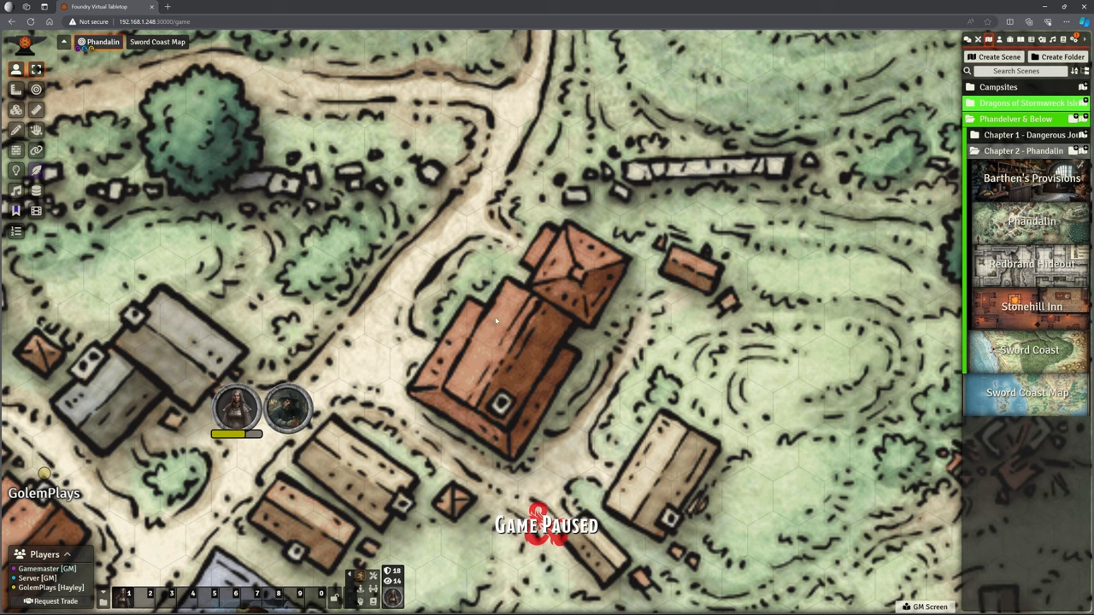
{"action": "mouse_move", "coordinate": [503, 342]}
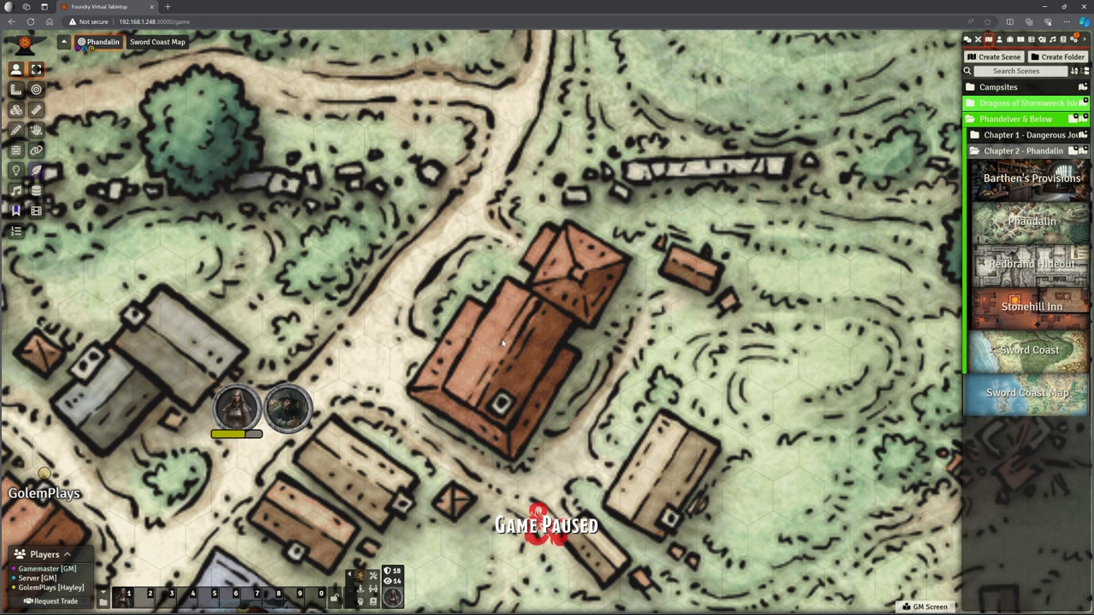
{"action": "mouse_move", "coordinate": [390, 391]}
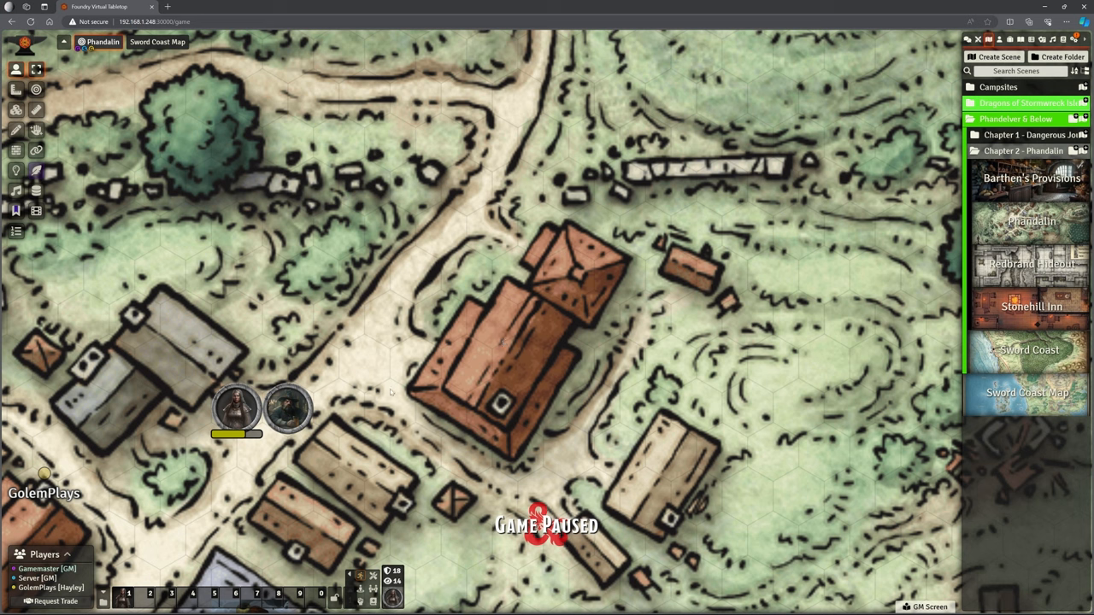
{"action": "mouse_move", "coordinate": [479, 359]}
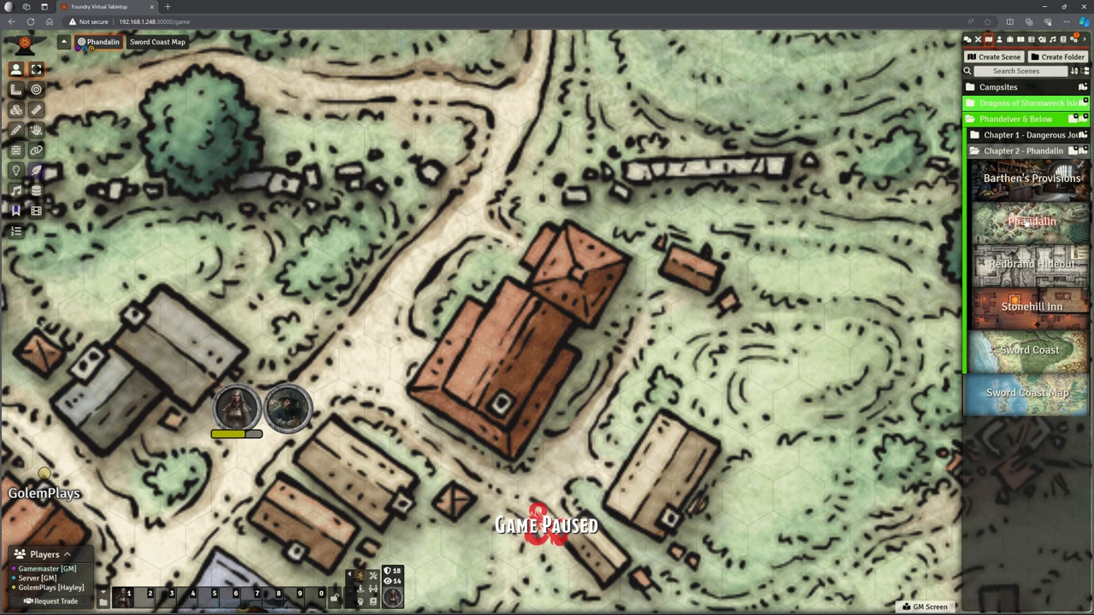
- Switch to the Barthen's Provisions interior scene from the Scenes sidebar
{"action": "left_click", "coordinate": [1033, 178]}
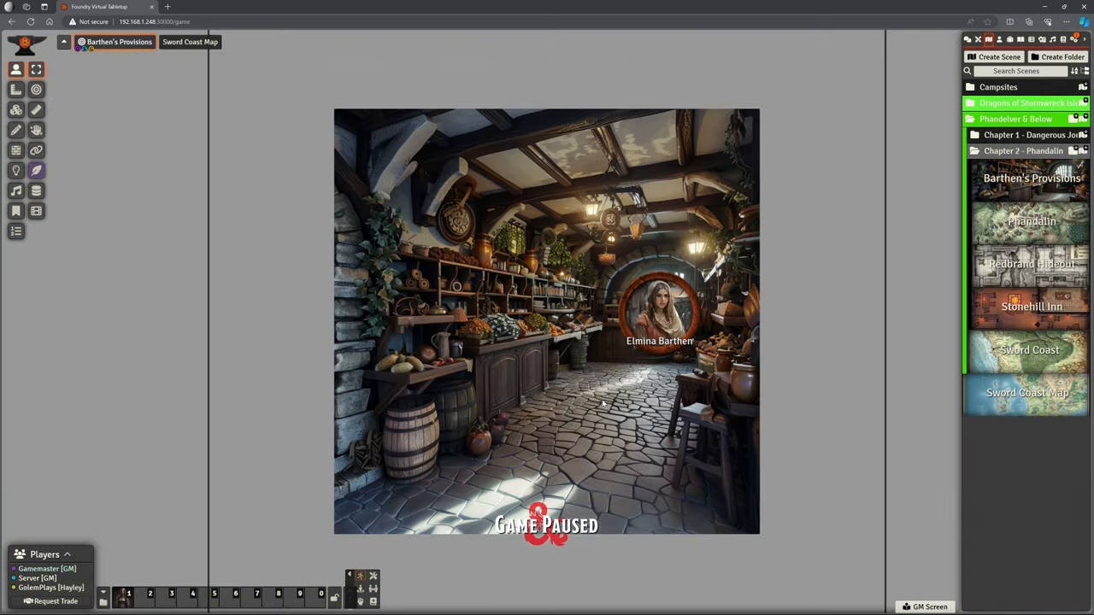
{"action": "mouse_move", "coordinate": [698, 263]}
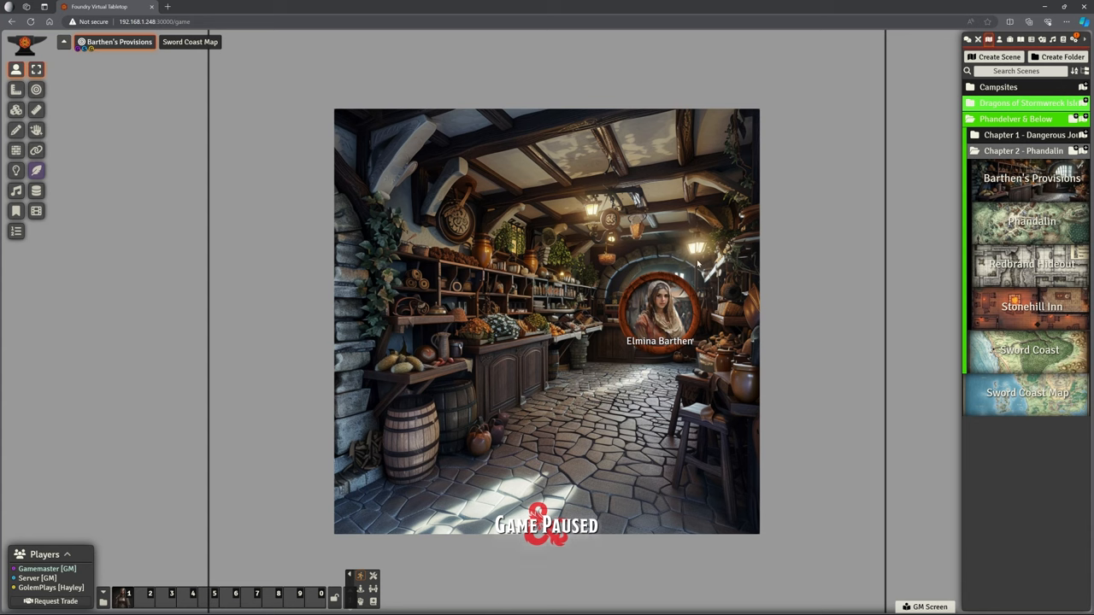
{"action": "mouse_move", "coordinate": [665, 311]}
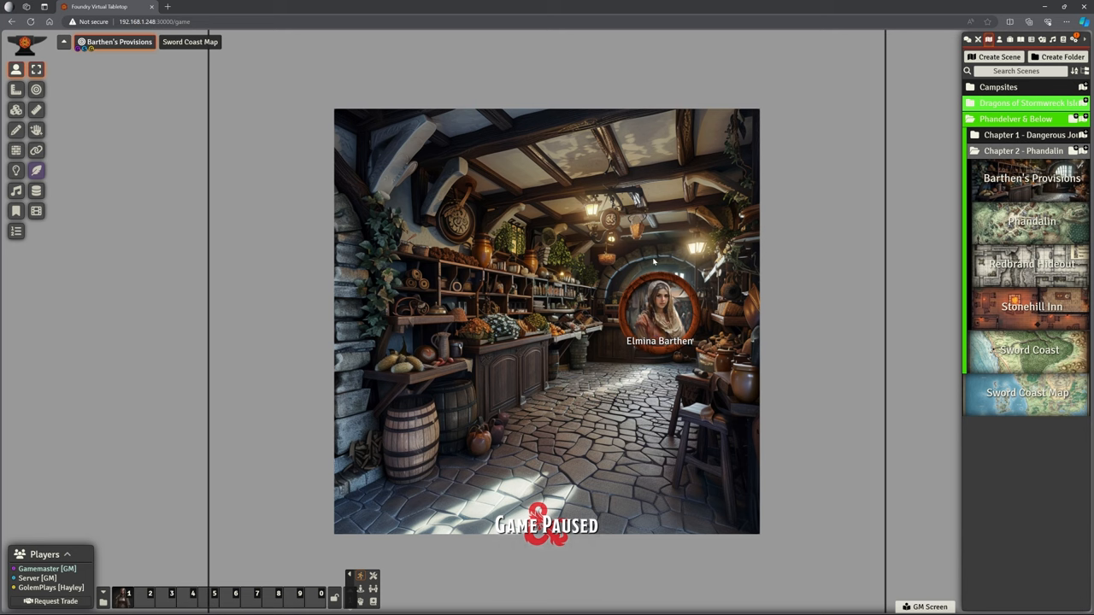
{"action": "mouse_move", "coordinate": [639, 253]}
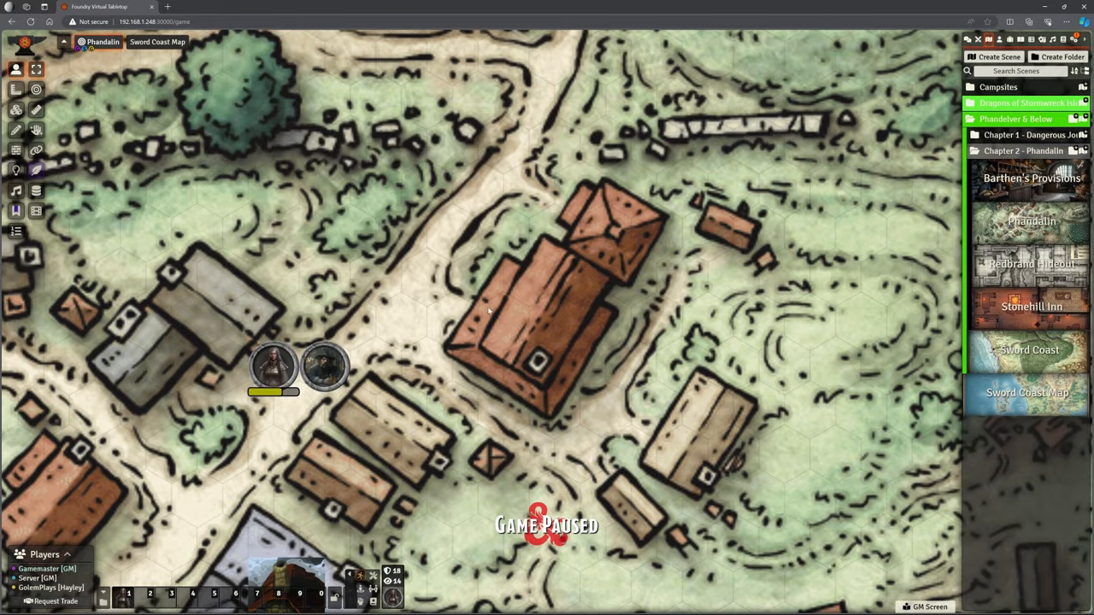
{"action": "mouse_move", "coordinate": [531, 382]}
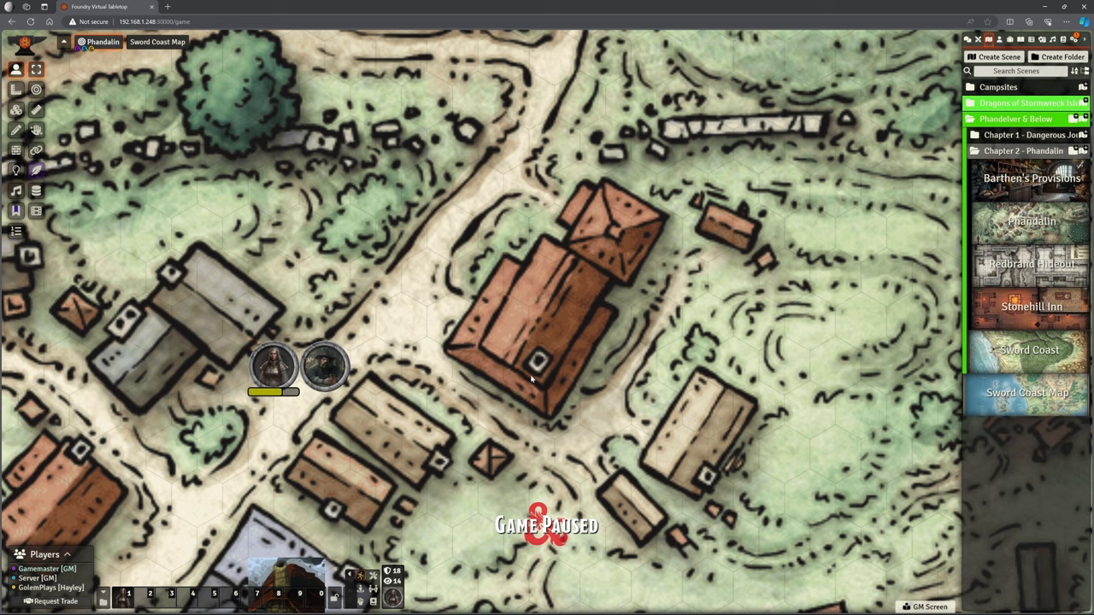
{"action": "mouse_move", "coordinate": [923, 268]}
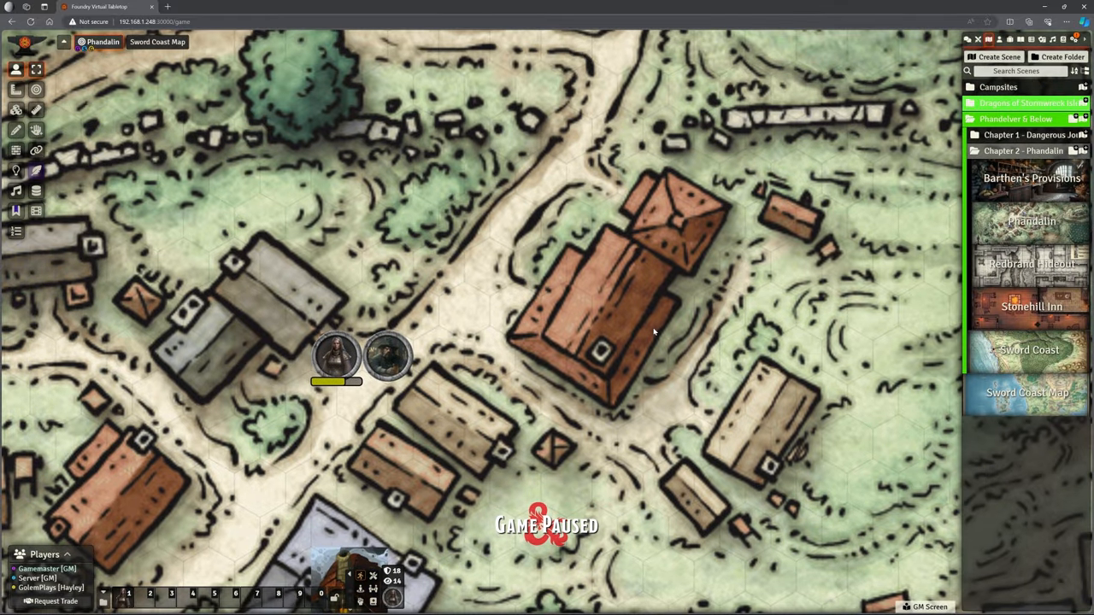
{"action": "mouse_move", "coordinate": [595, 323]}
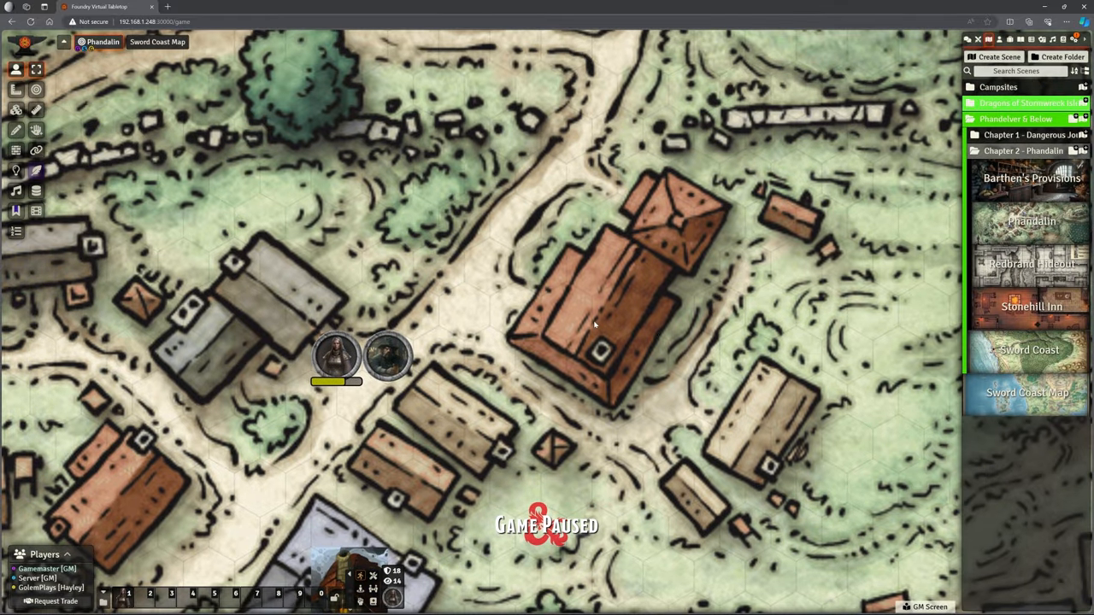
{"action": "mouse_move", "coordinate": [692, 340]}
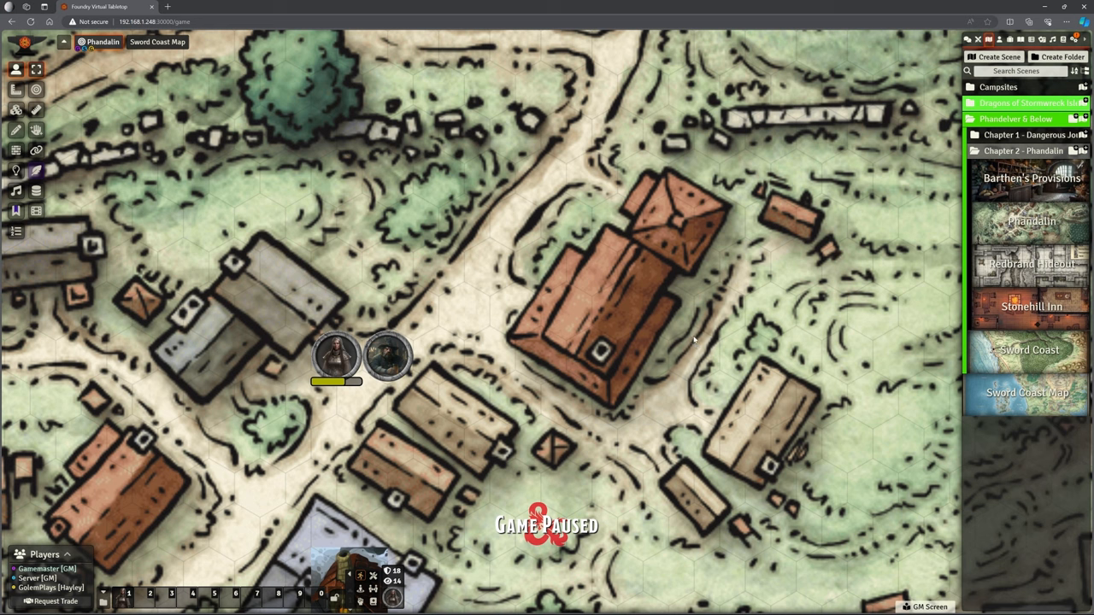
{"action": "mouse_move", "coordinate": [595, 325]}
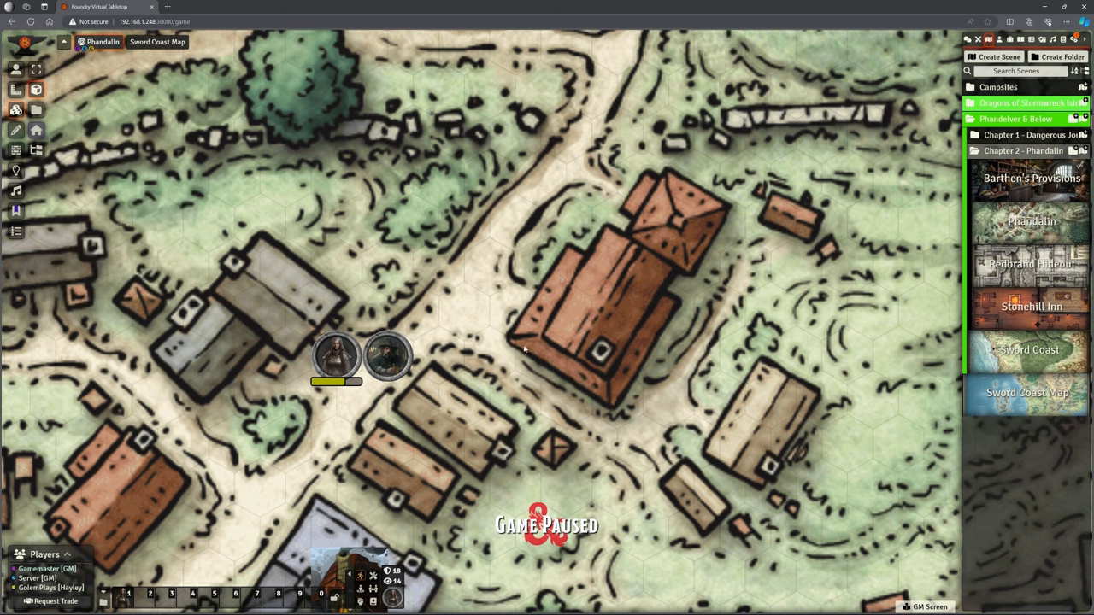
{"action": "mouse_move", "coordinate": [442, 274]}
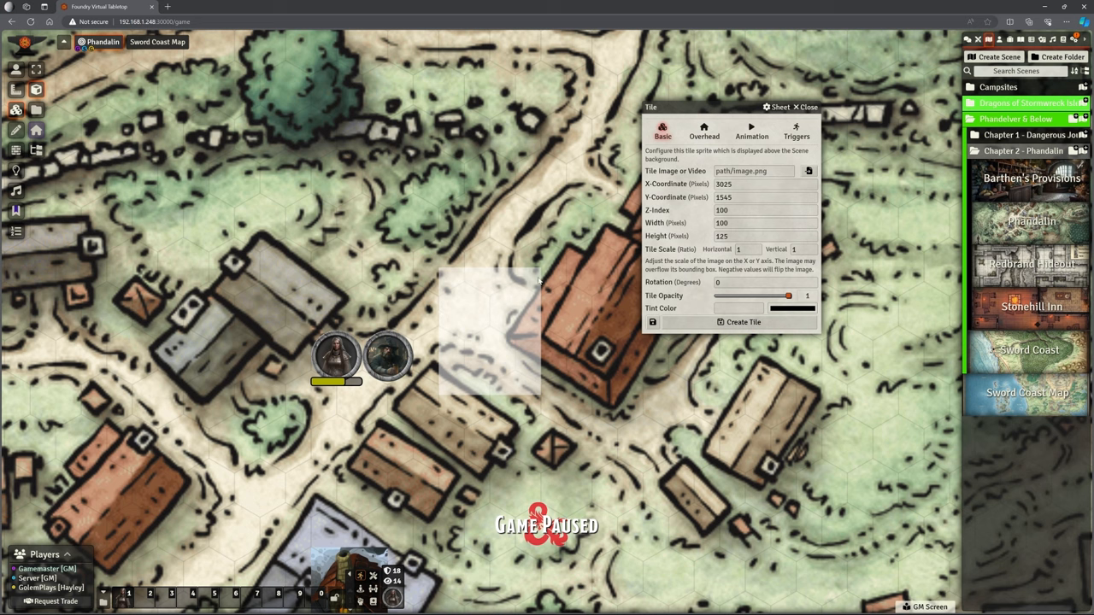
{"action": "mouse_move", "coordinate": [493, 320]}
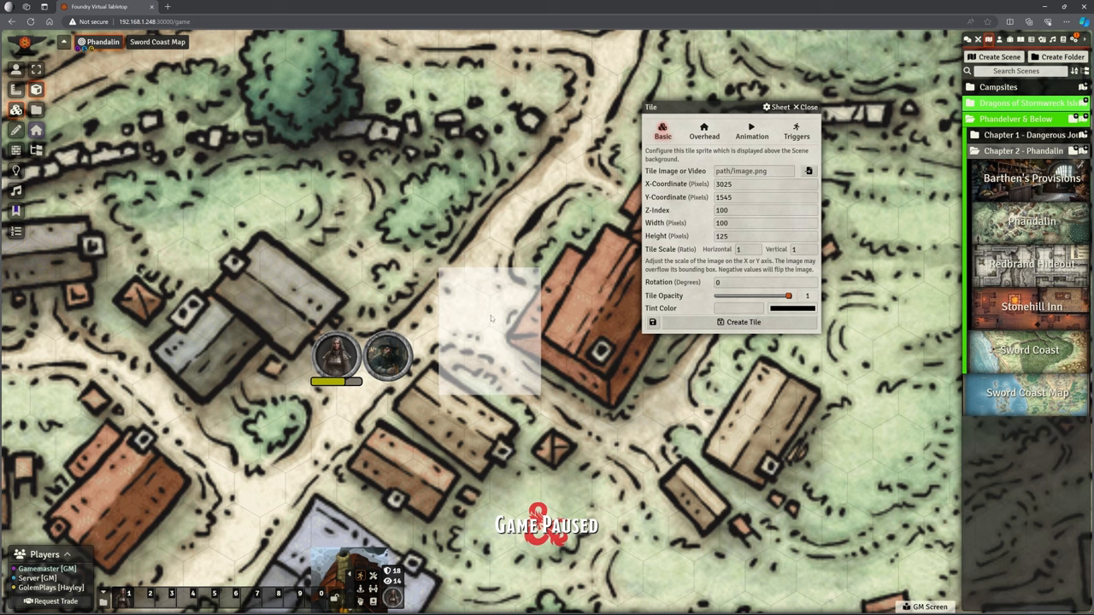
{"action": "mouse_move", "coordinate": [492, 249]}
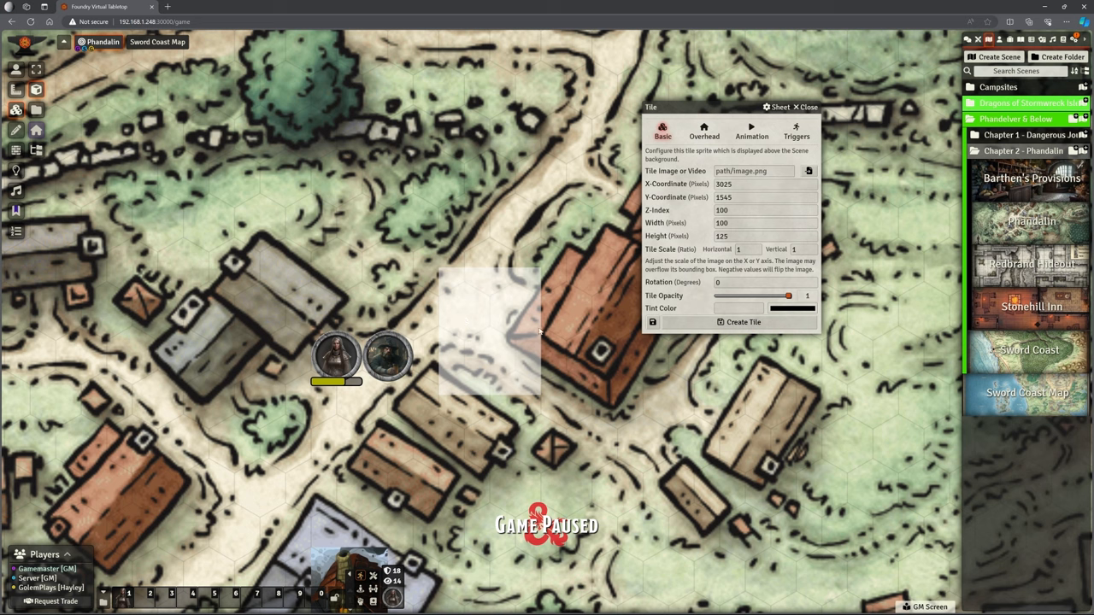
{"action": "mouse_move", "coordinate": [683, 222]}
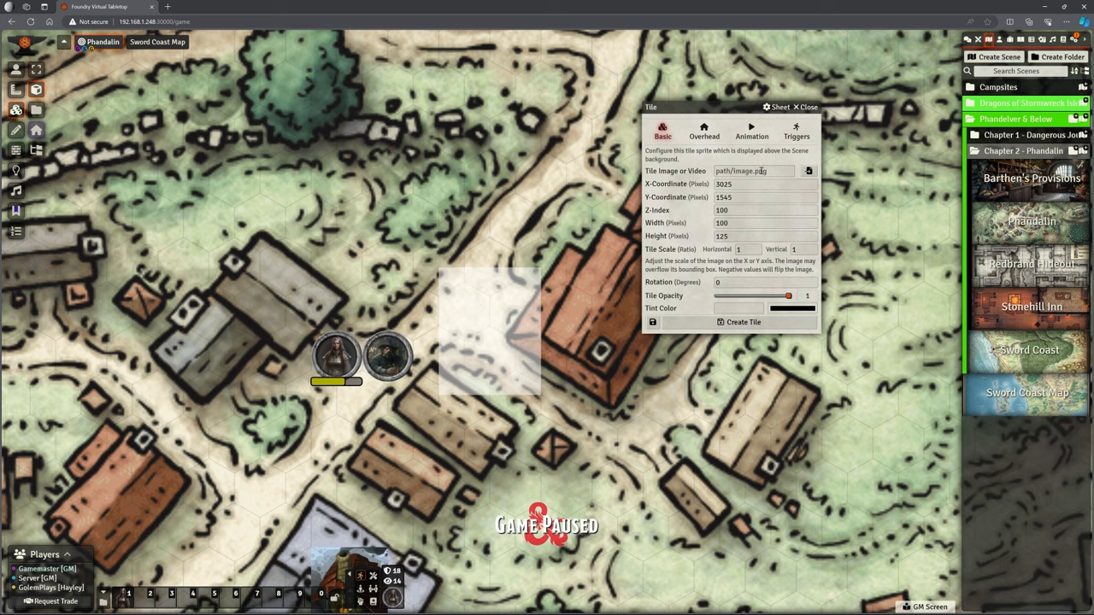
{"action": "mouse_move", "coordinate": [737, 248]}
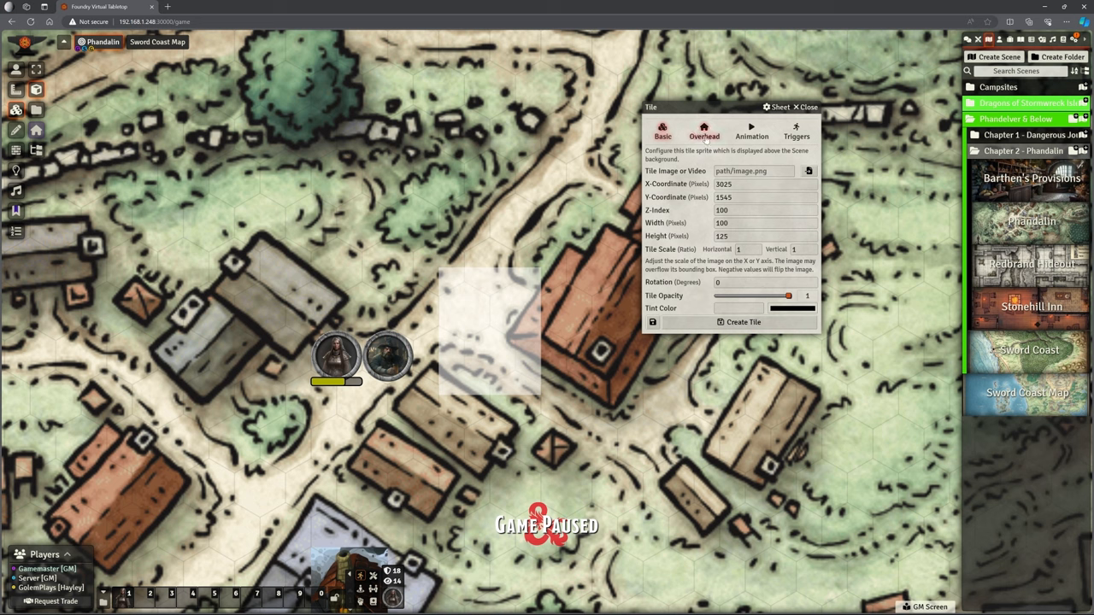
- Mark the tile's trigger as Active and create the tile on the road outside Barthen's
{"action": "left_click", "coordinate": [750, 130]}
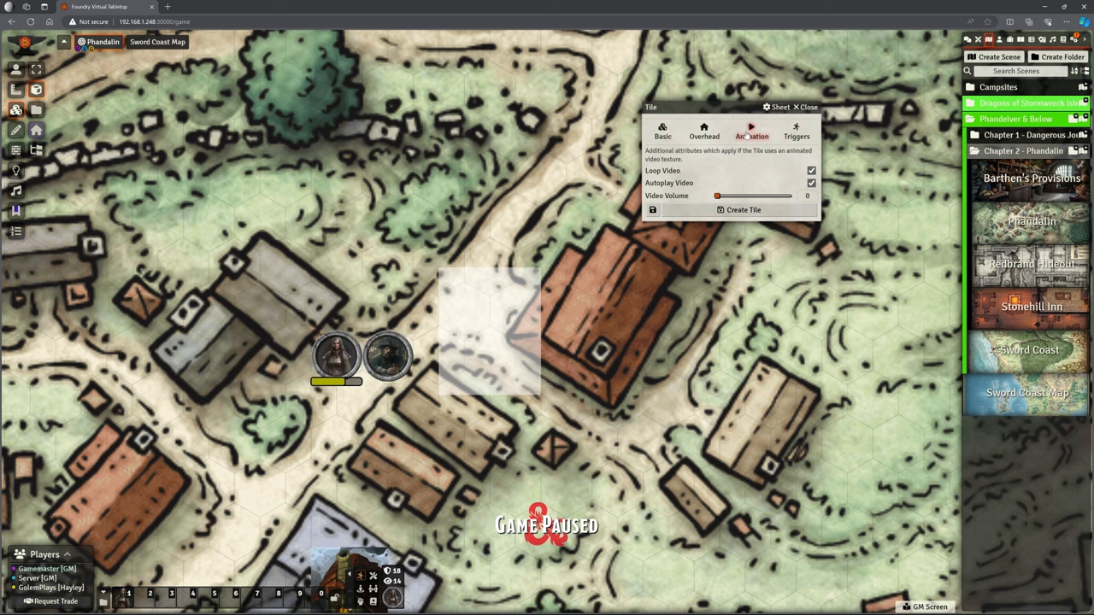
{"action": "left_click", "coordinate": [797, 132]}
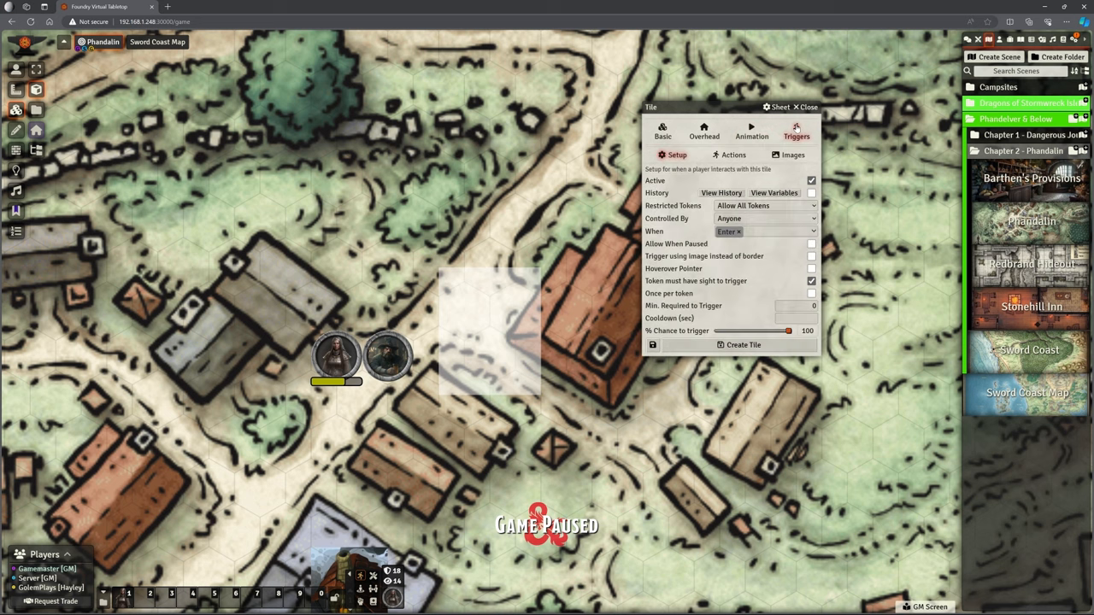
{"action": "mouse_move", "coordinate": [714, 181]}
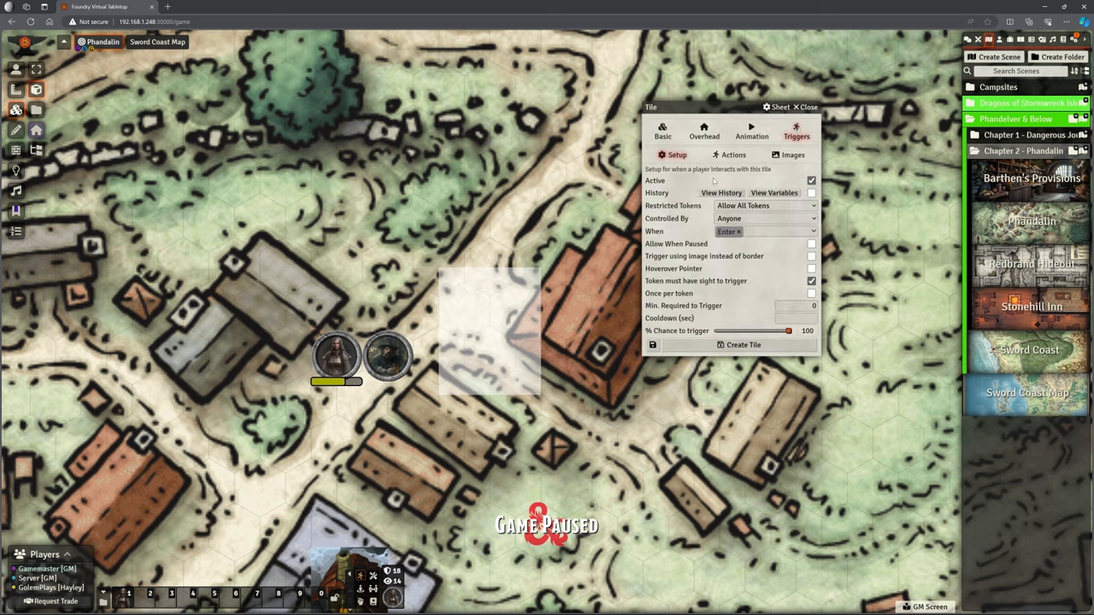
{"action": "left_click", "coordinate": [810, 181]}
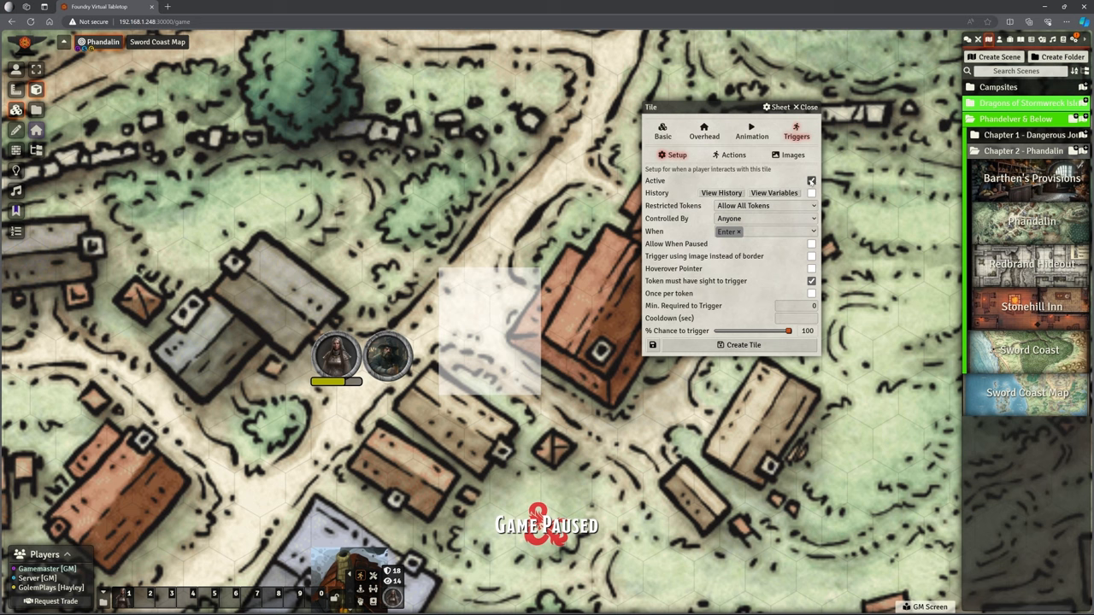
{"action": "left_click", "coordinate": [811, 181]}
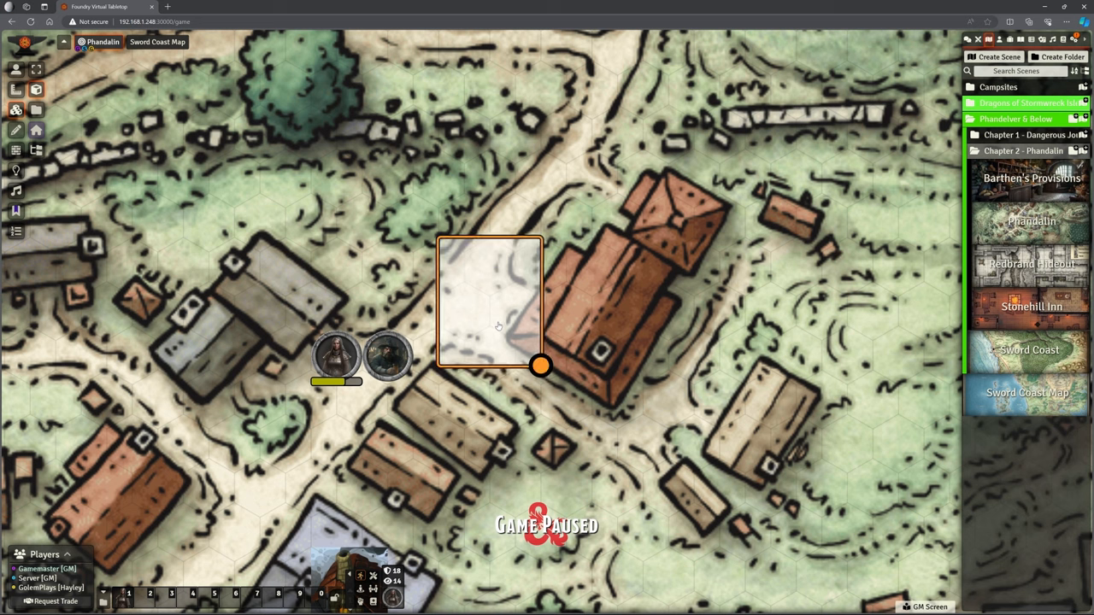
- Resize the blank tile into a taller rectangle covering the path outside the shop and finish placing it
{"action": "left_click_drag", "start_coordinate": [540, 366], "coordinate": [488, 281]}
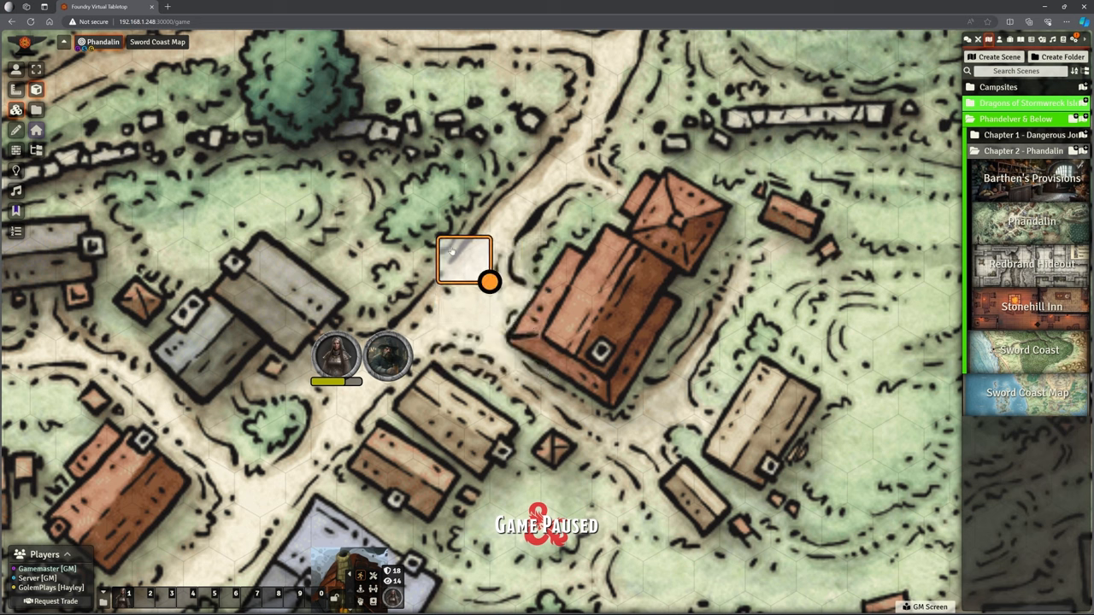
{"action": "left_click_drag", "start_coordinate": [489, 280], "coordinate": [516, 284]}
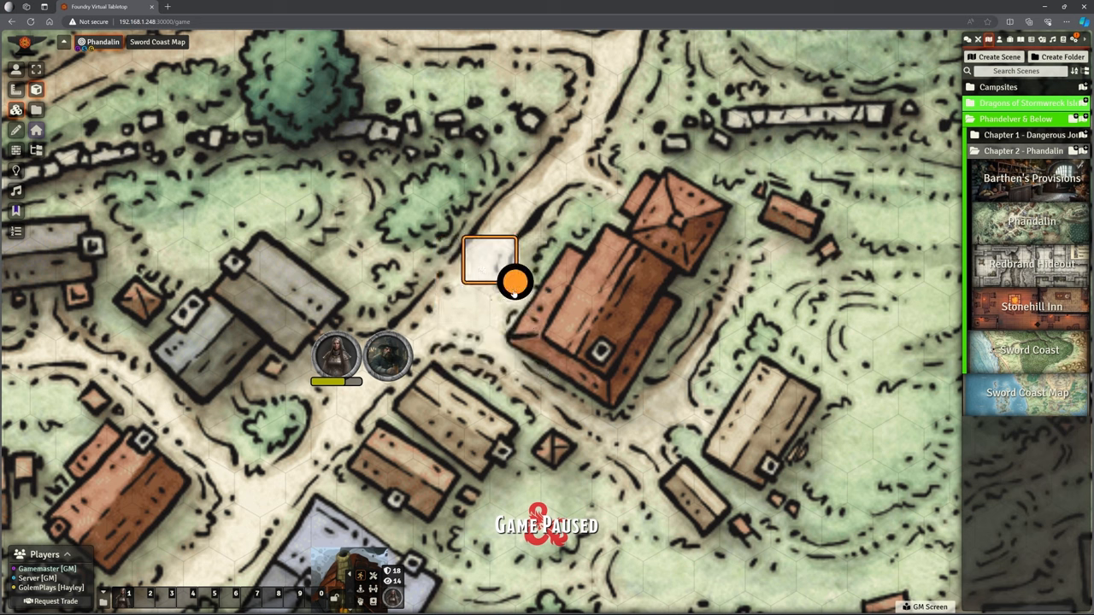
{"action": "left_click_drag", "start_coordinate": [516, 282], "coordinate": [489, 311]}
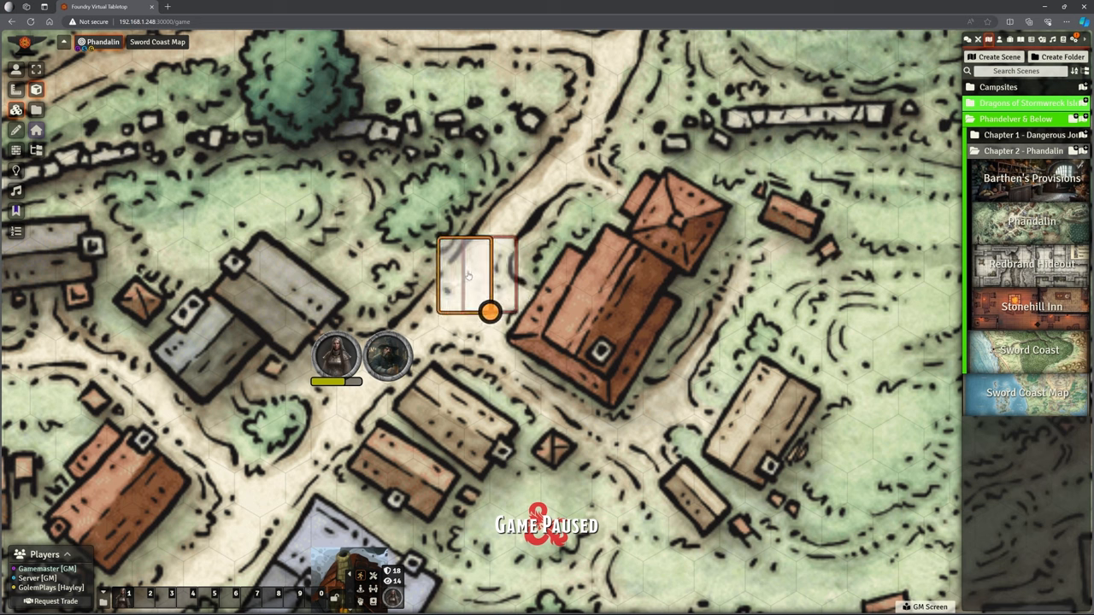
{"action": "left_click_drag", "start_coordinate": [489, 312], "coordinate": [540, 400]}
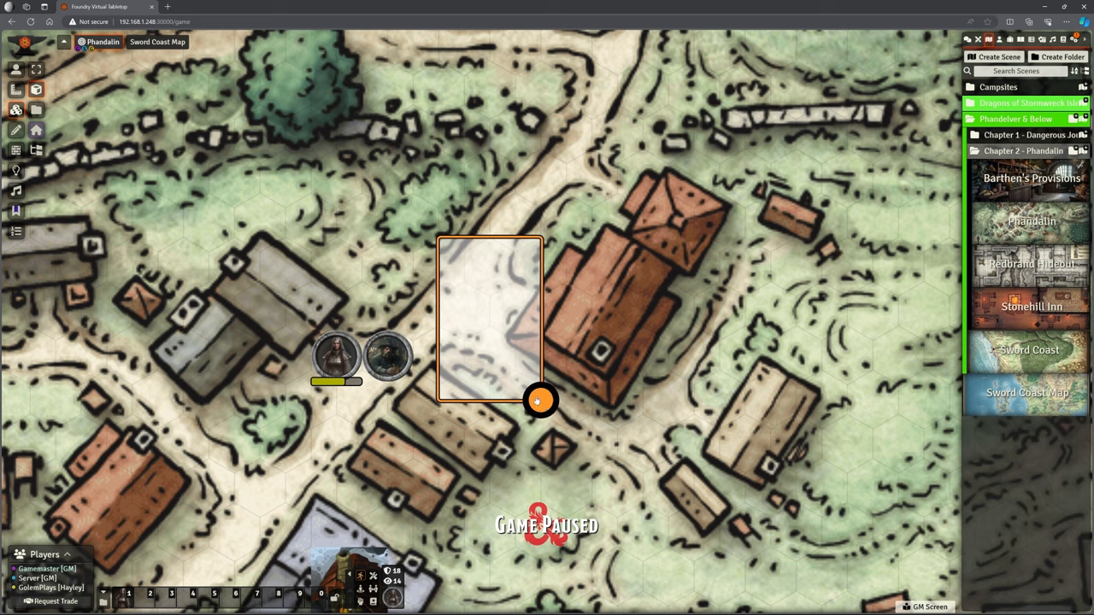
{"action": "left_click_drag", "start_coordinate": [540, 400], "coordinate": [530, 388]}
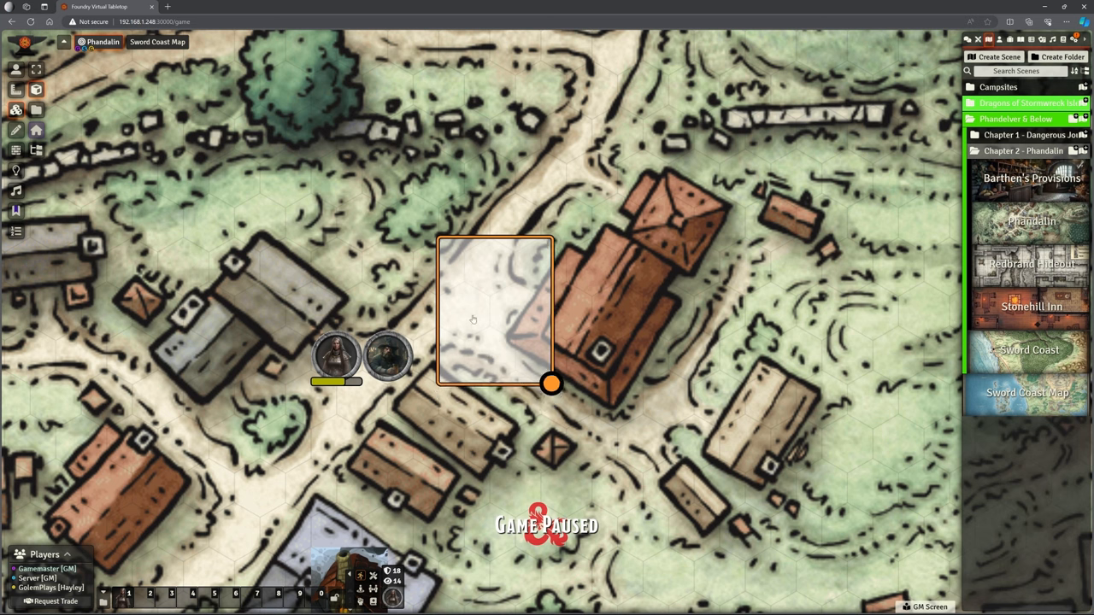
{"action": "mouse_move", "coordinate": [499, 222]}
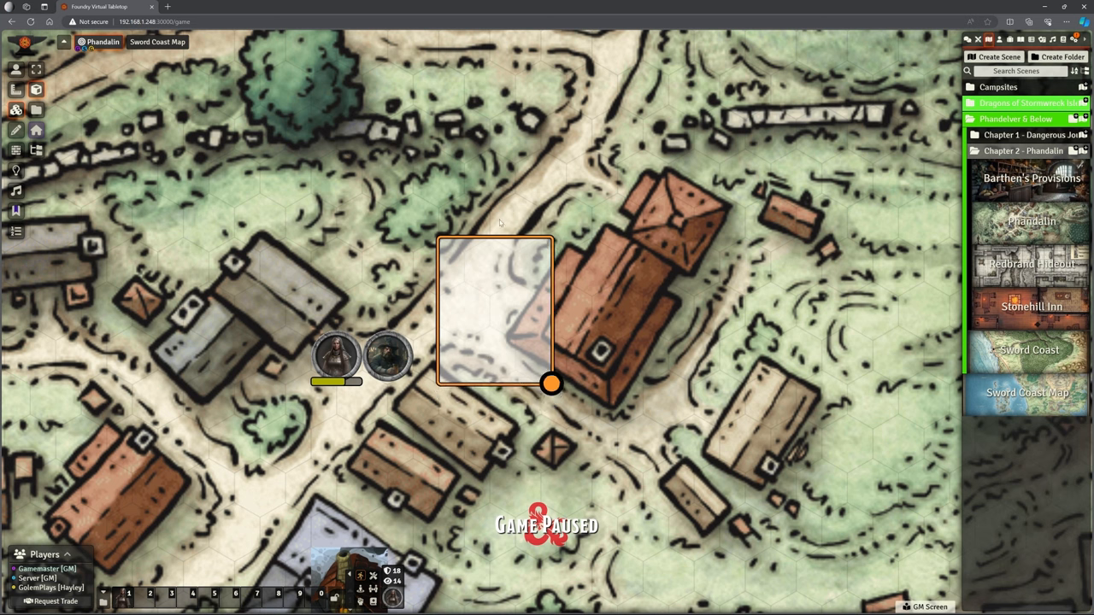
{"action": "mouse_move", "coordinate": [462, 267]}
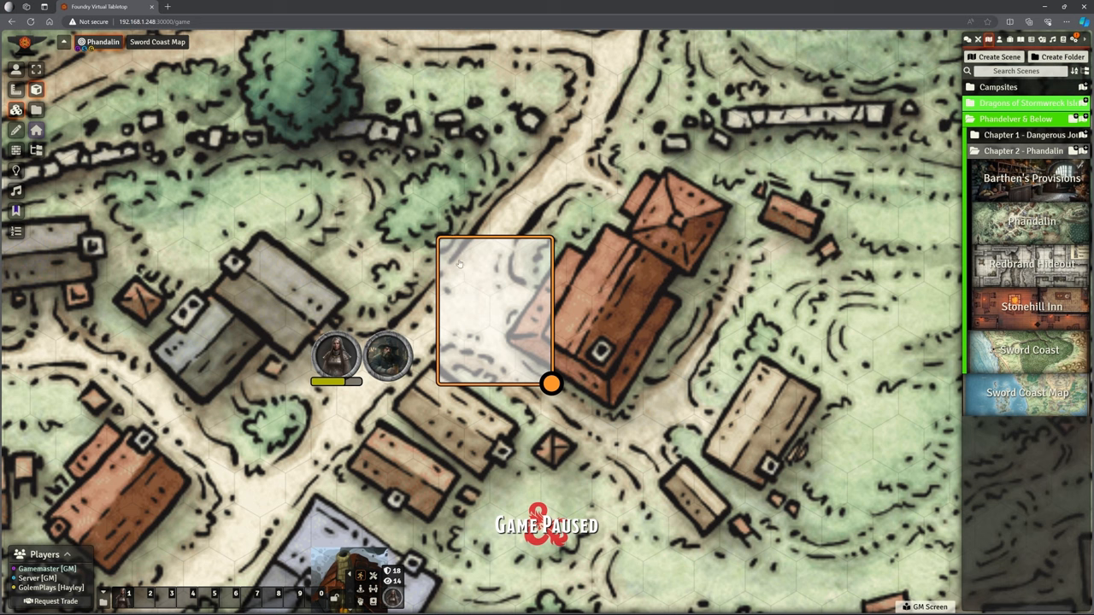
{"action": "mouse_move", "coordinate": [15, 89]}
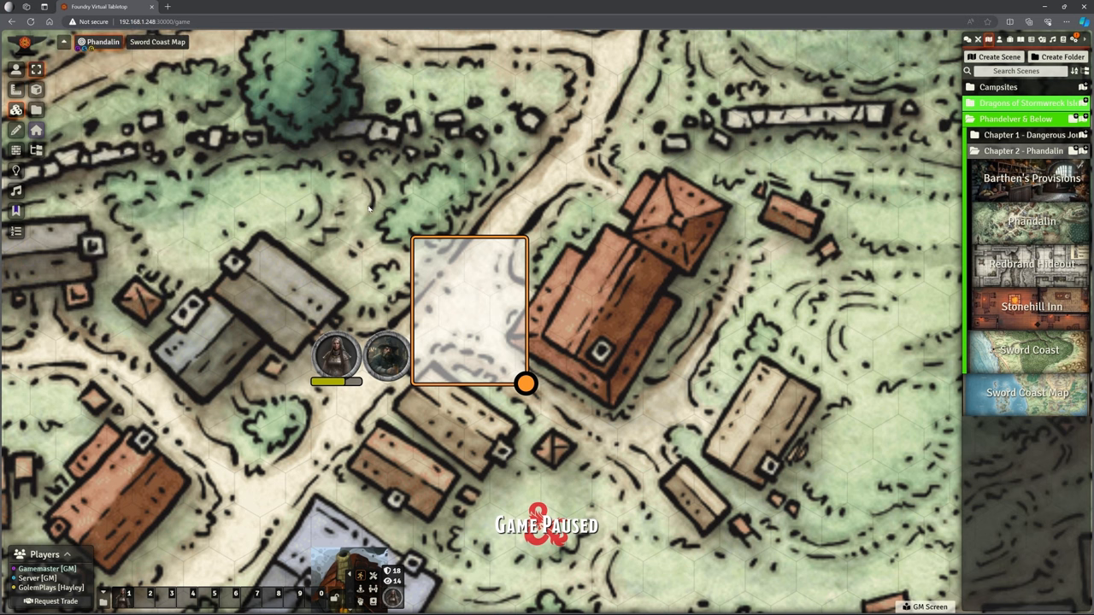
{"action": "mouse_move", "coordinate": [123, 161]}
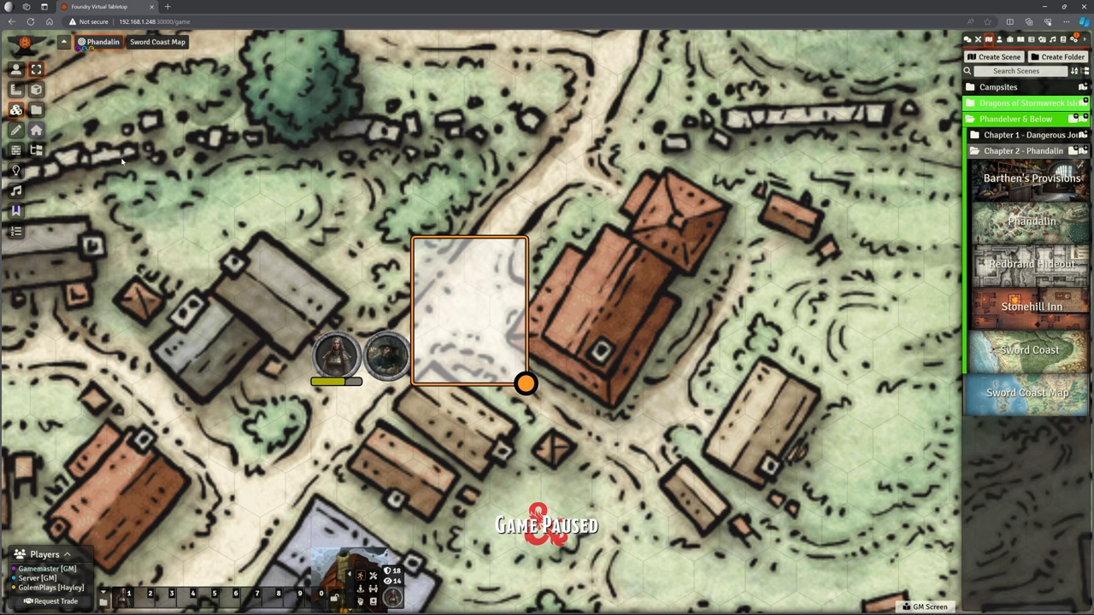
{"action": "left_click", "coordinate": [36, 89]}
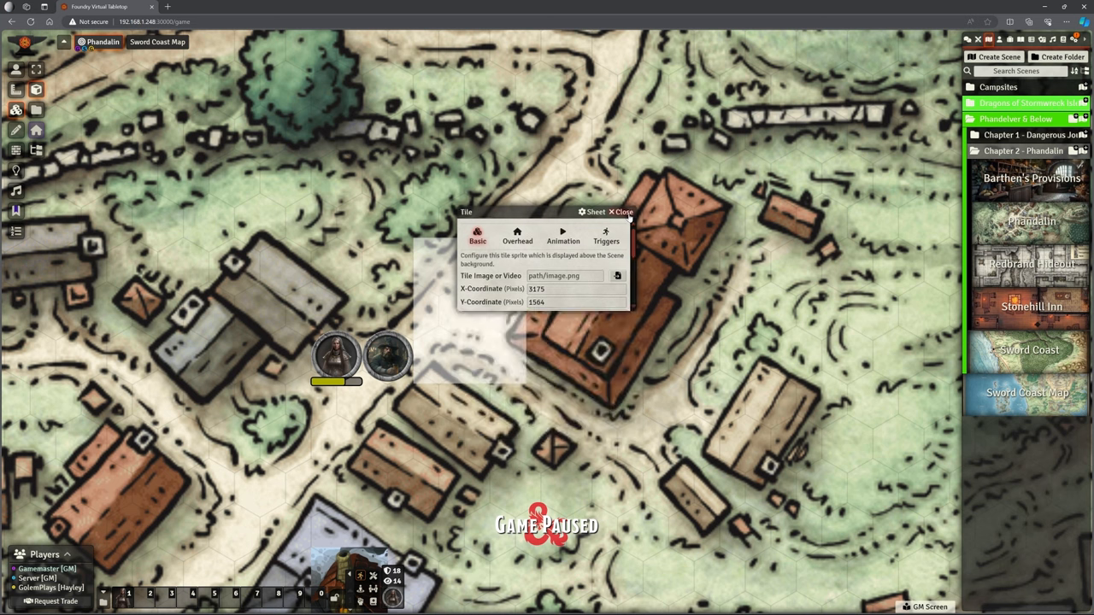
- Assign icons/svg/barrel.svg as the new tile's image and create the barrel tile
{"action": "left_click", "coordinate": [622, 211]}
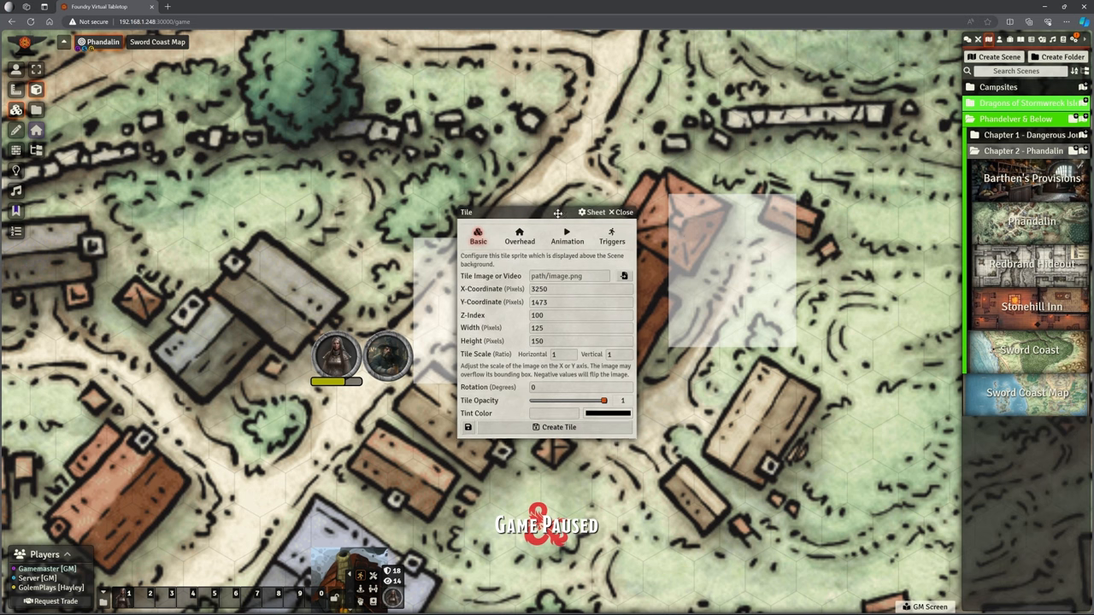
{"action": "left_click_drag", "start_coordinate": [557, 212], "coordinate": [308, 86]}
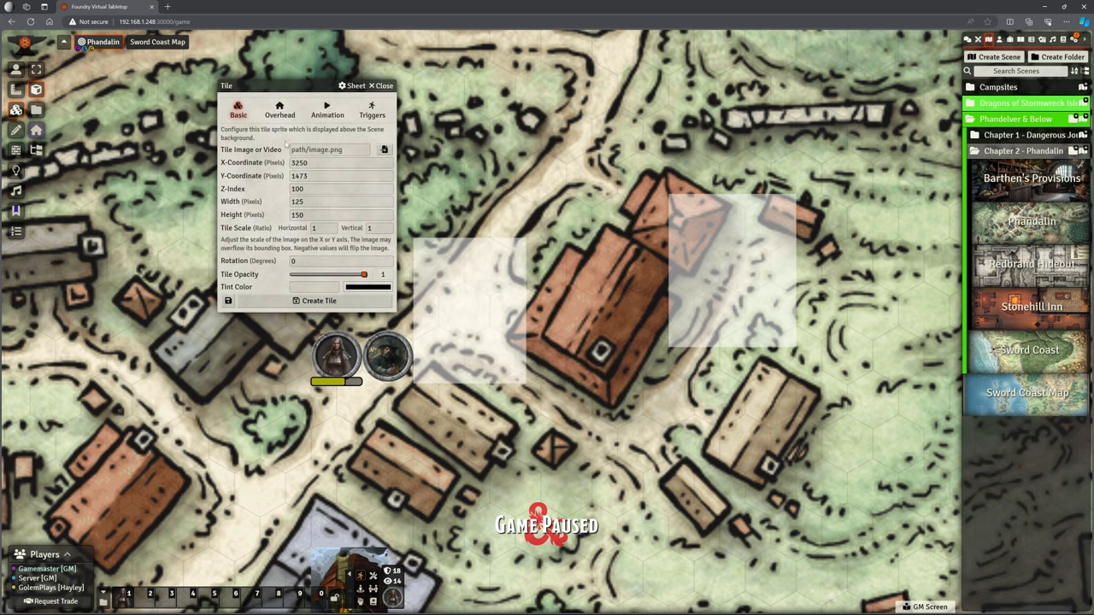
{"action": "mouse_move", "coordinate": [383, 150]}
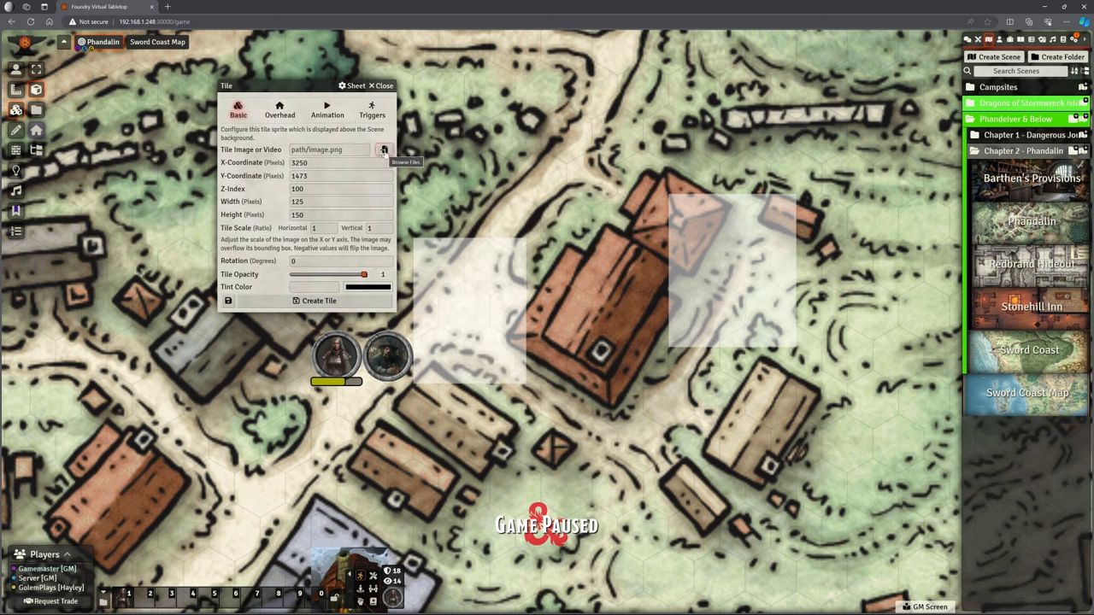
{"action": "left_click", "coordinate": [382, 150]}
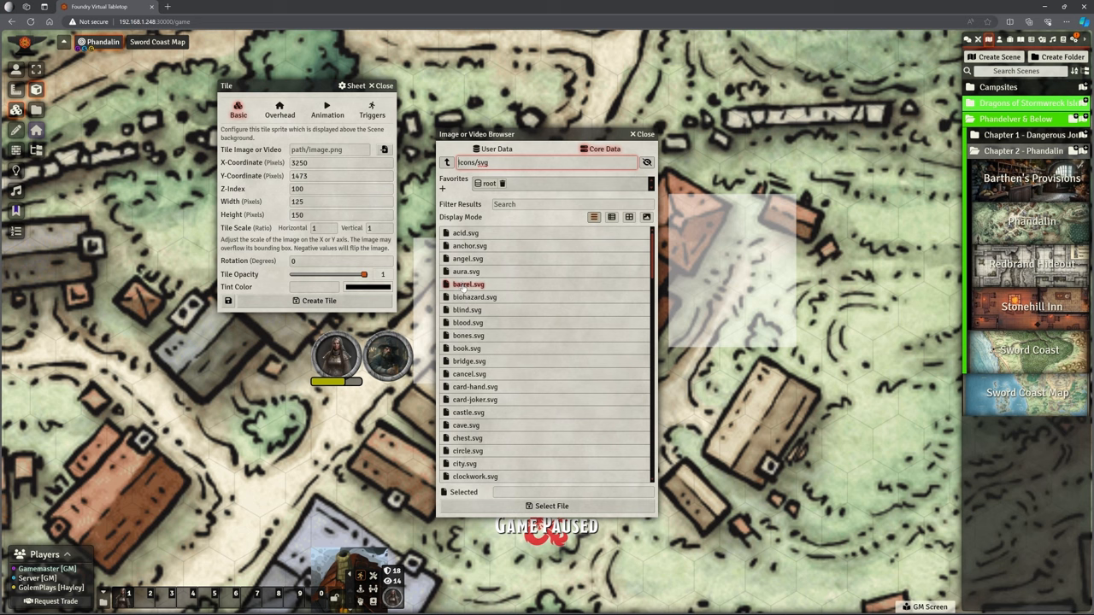
{"action": "left_click", "coordinate": [468, 284]}
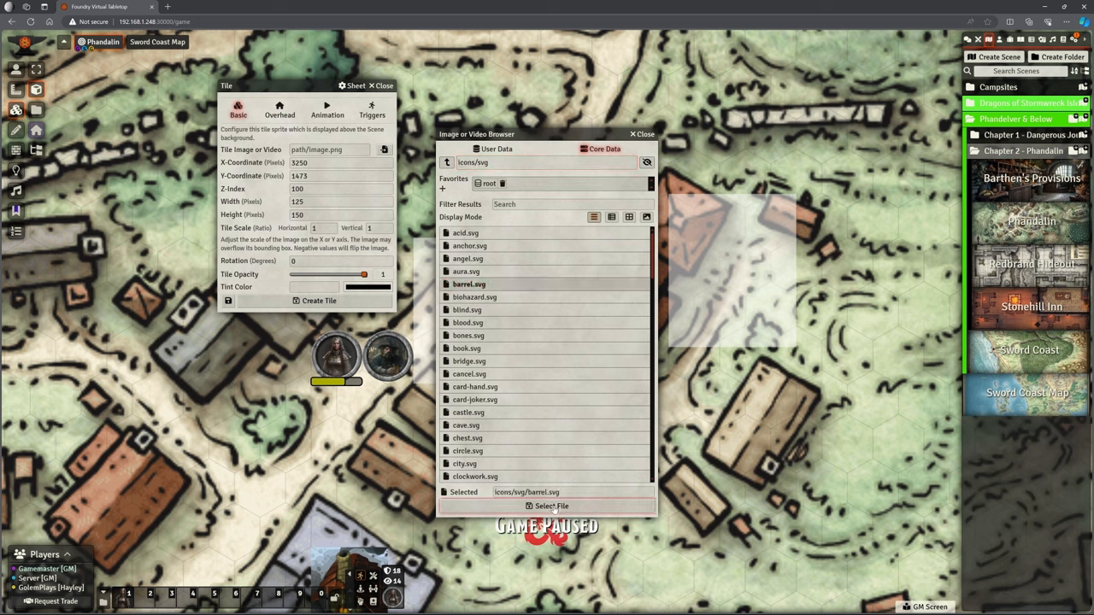
{"action": "left_click", "coordinate": [550, 506]}
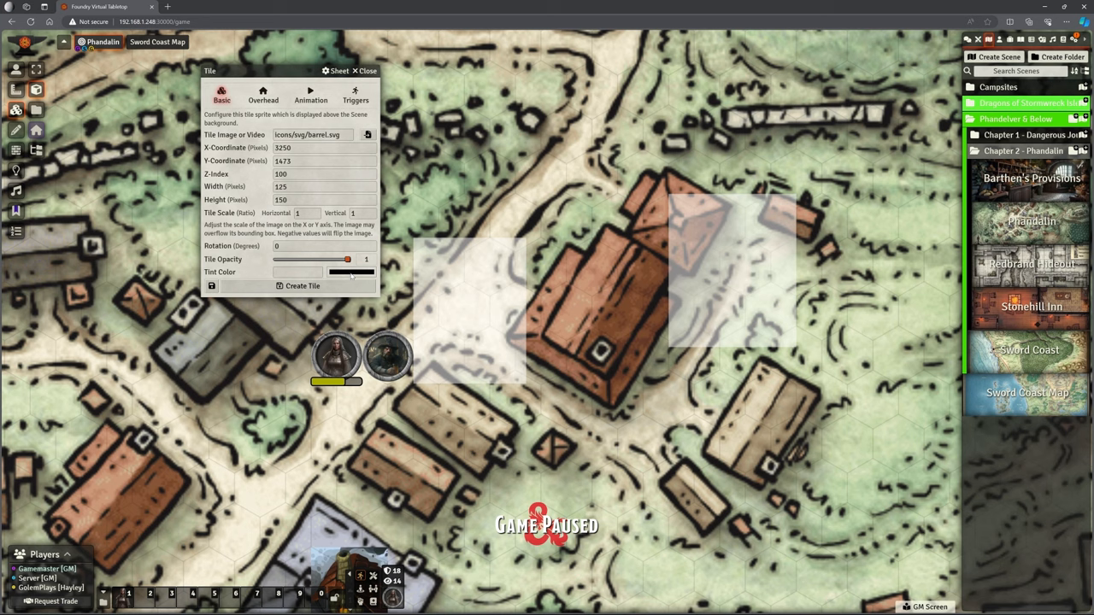
{"action": "left_click", "coordinate": [302, 286]}
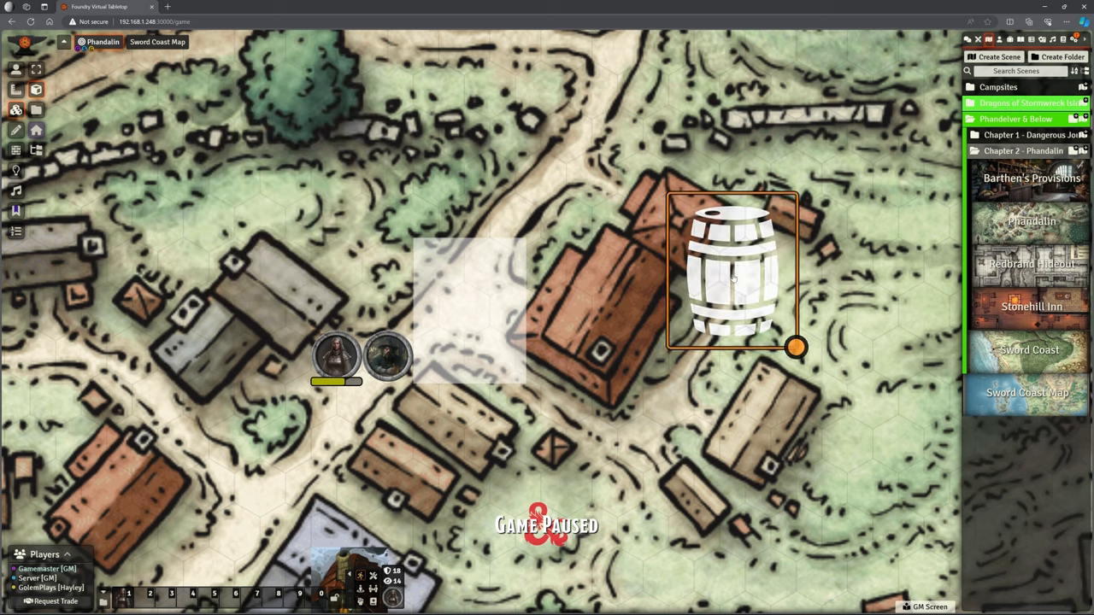
- Drag the barrel tile onto the orange-roofed building next to the blank tile
{"action": "left_click_drag", "start_coordinate": [732, 274], "coordinate": [609, 311]}
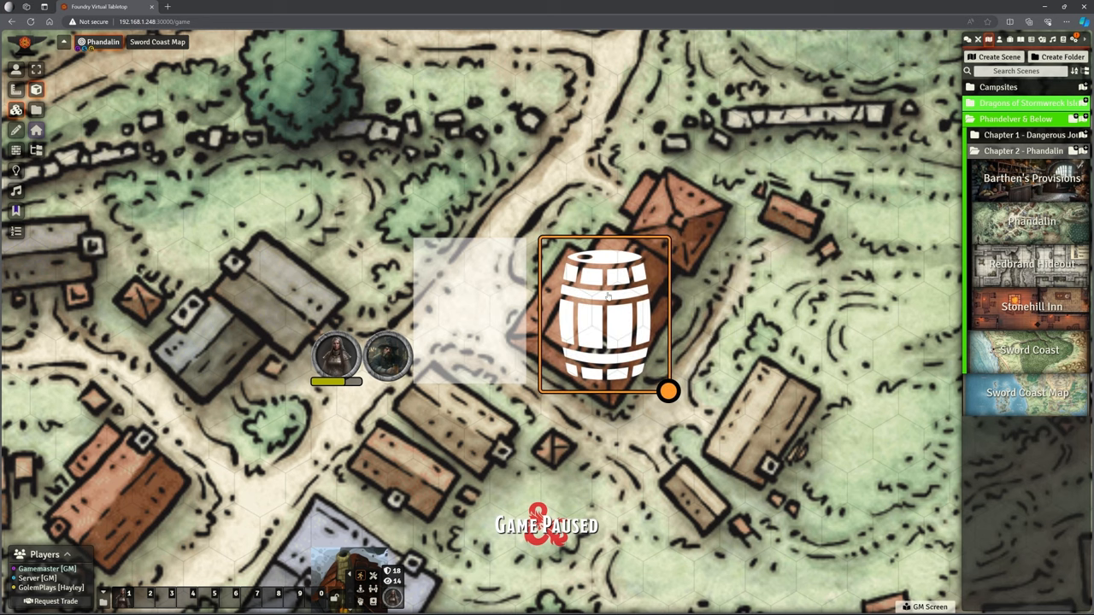
{"action": "mouse_move", "coordinate": [613, 331]}
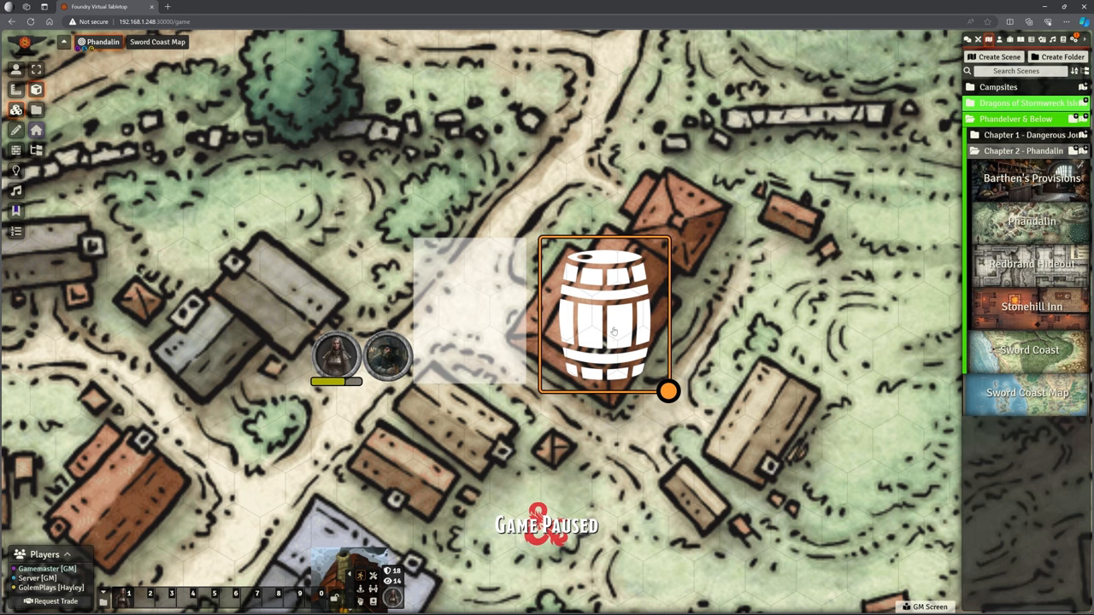
{"action": "scroll", "scroll_direction": "down", "scroll_amount": 3}
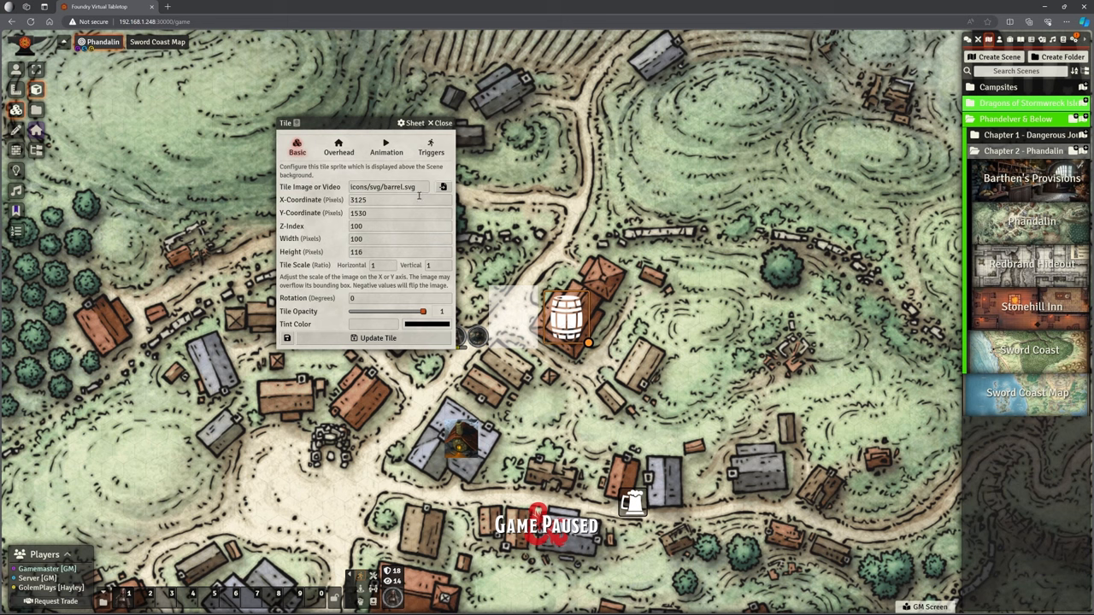
{"action": "mouse_move", "coordinate": [379, 251]}
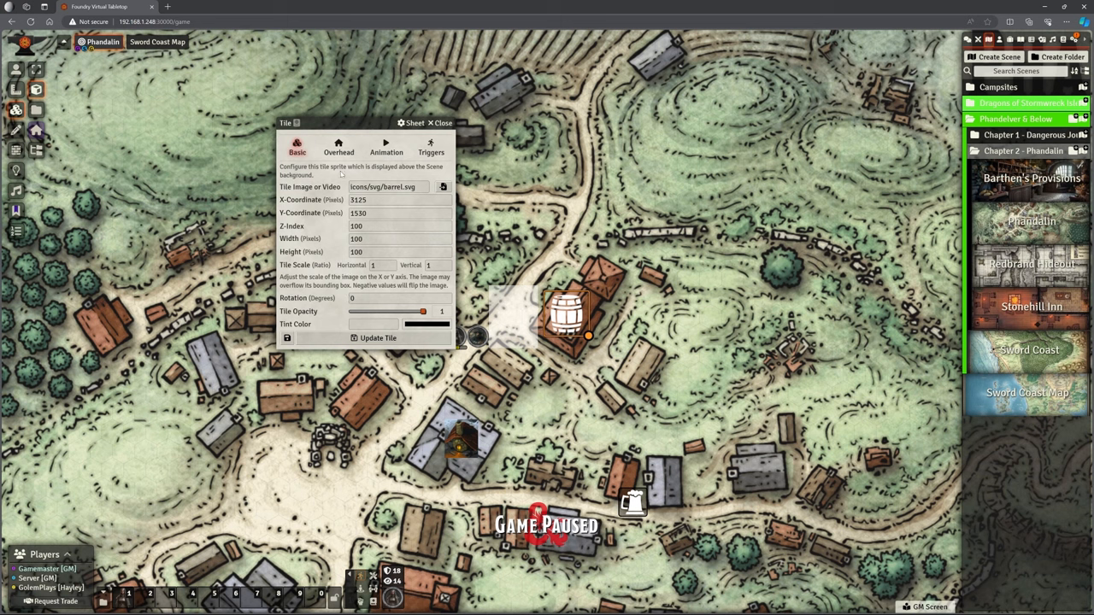
- Make the barrel tile an active trigger firing on enter and save its settings
{"action": "left_click", "coordinate": [386, 146]}
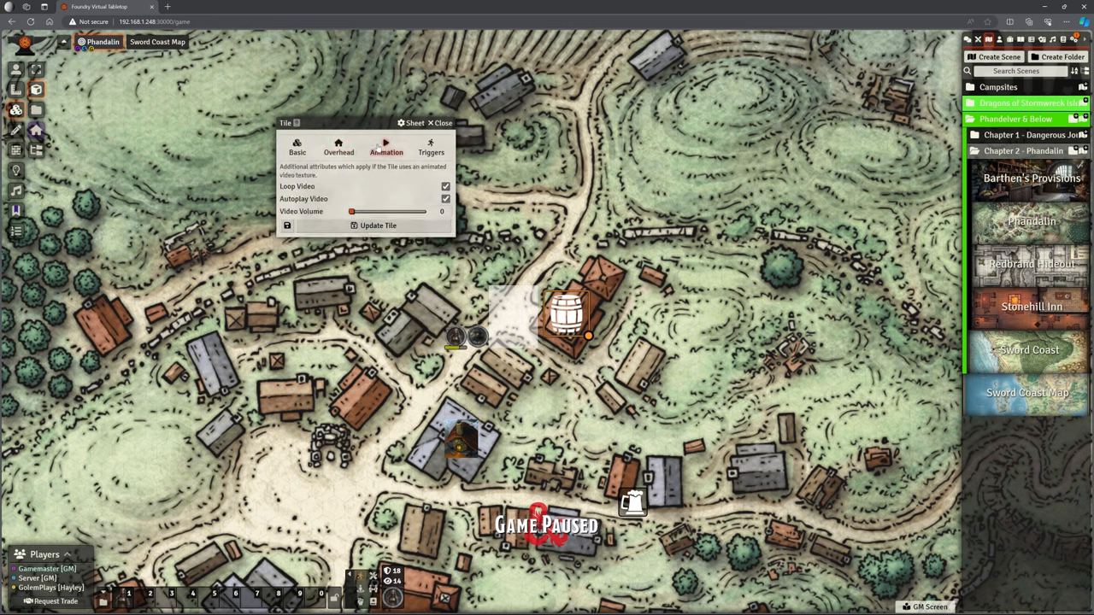
{"action": "left_click", "coordinate": [430, 147]}
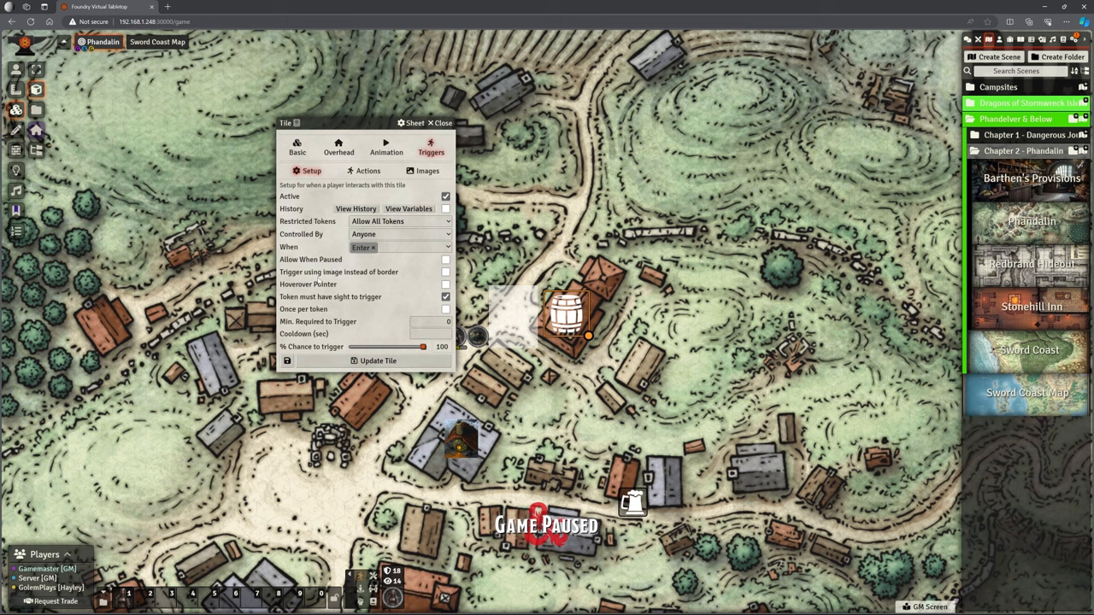
{"action": "left_click", "coordinate": [445, 297]}
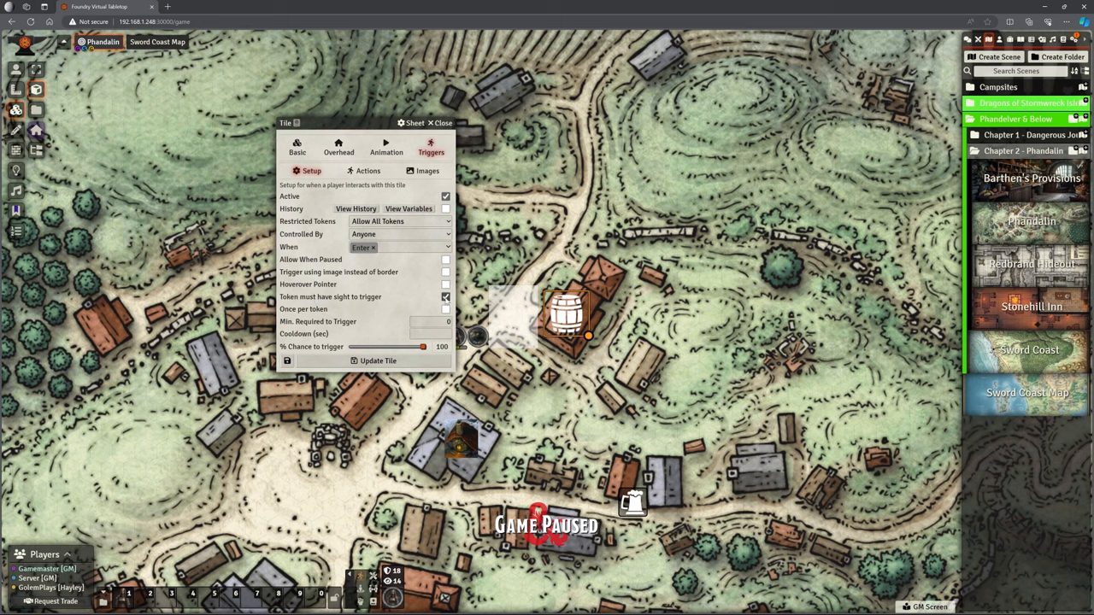
{"action": "left_click", "coordinate": [445, 297]}
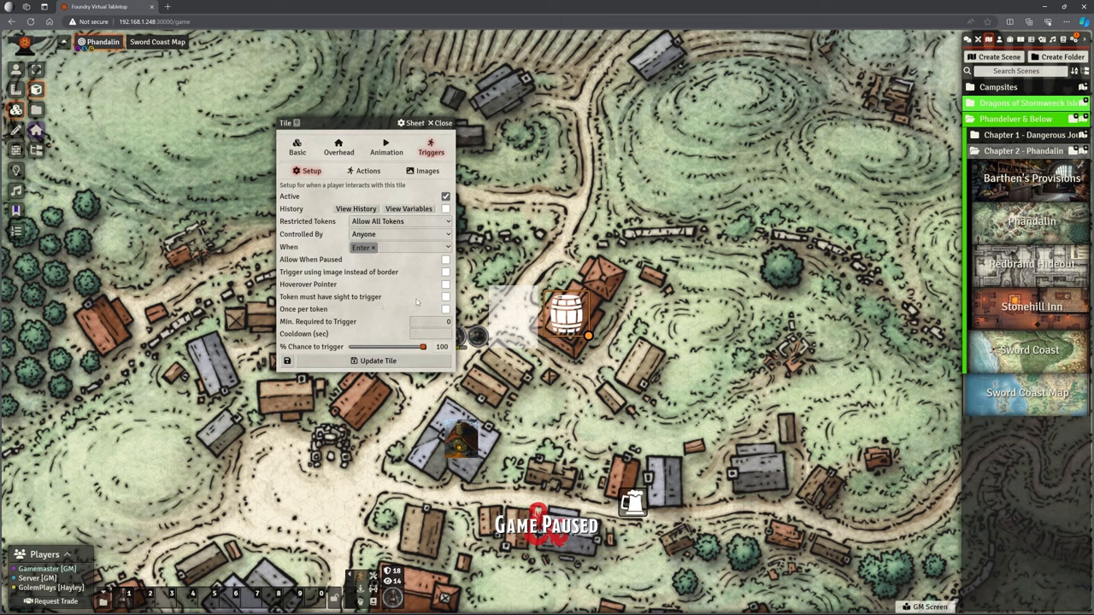
{"action": "left_click", "coordinate": [367, 171]}
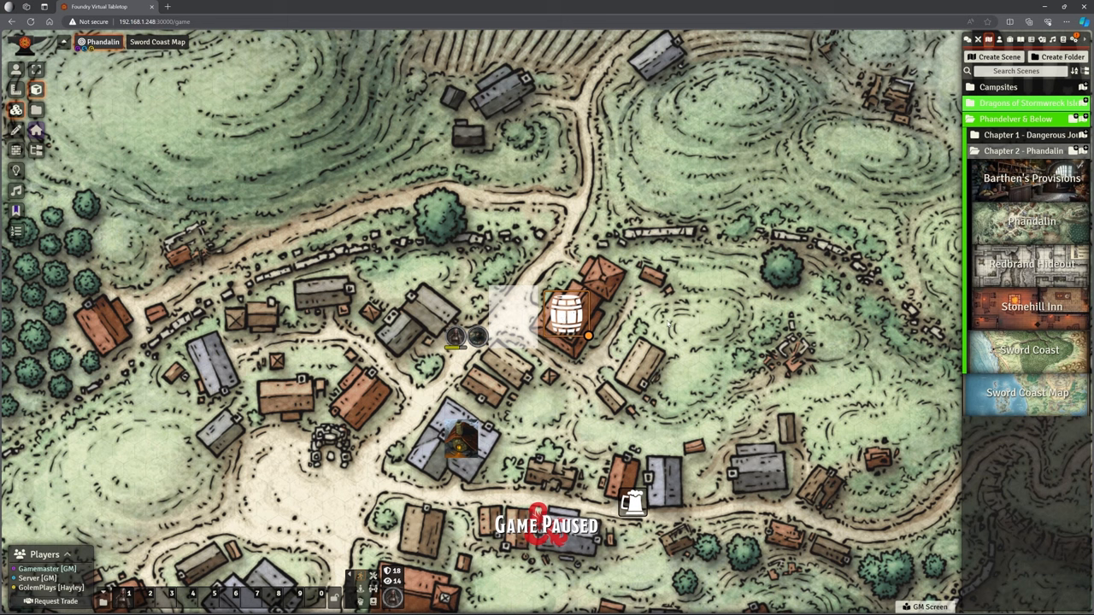
{"action": "mouse_move", "coordinate": [485, 260]}
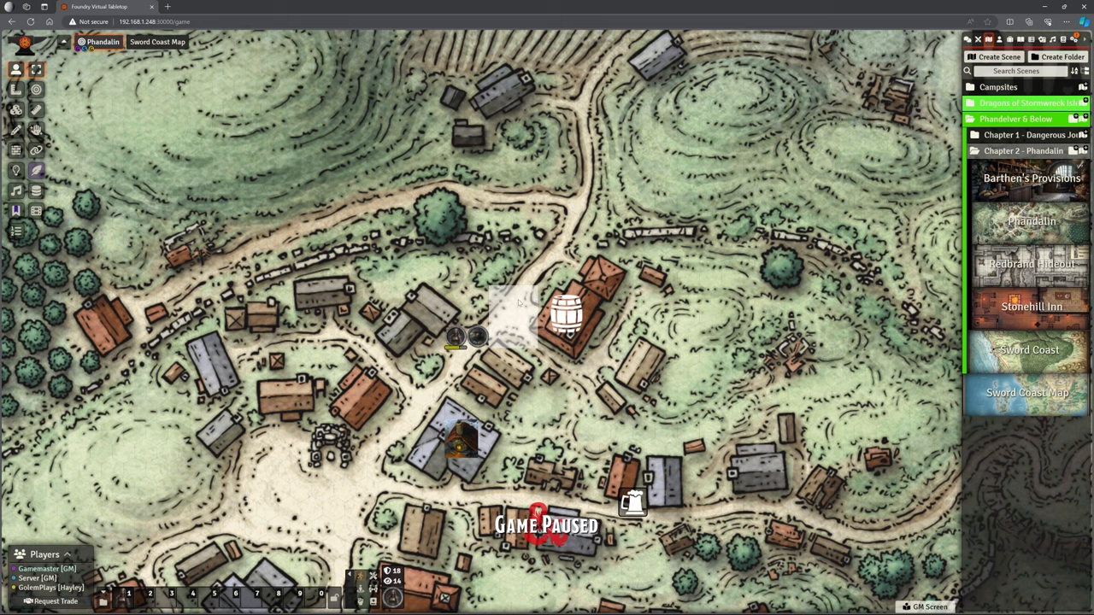
{"action": "mouse_move", "coordinate": [517, 311]}
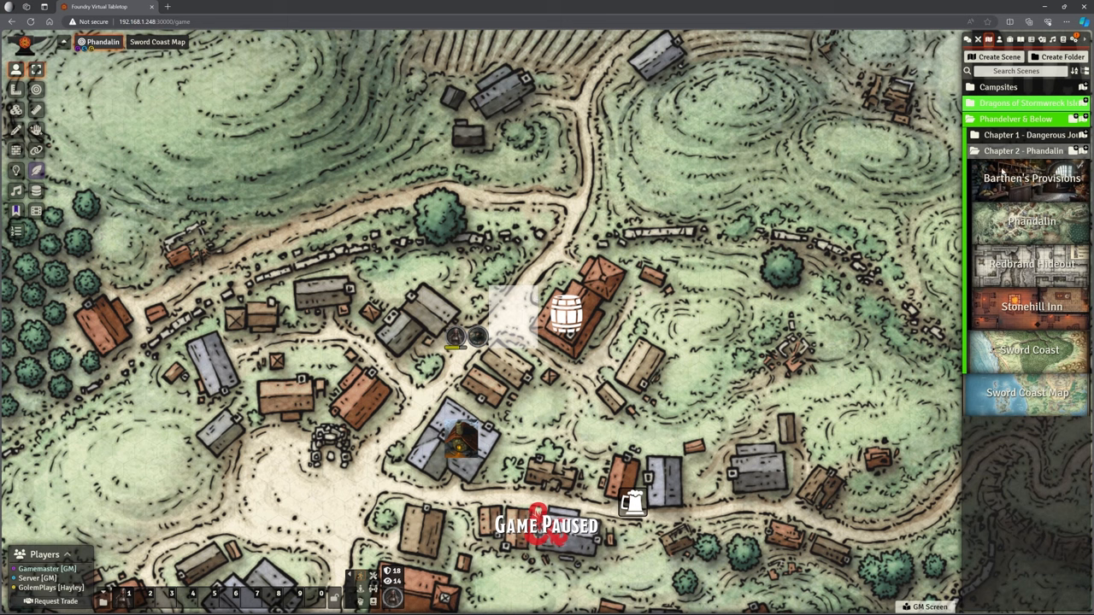
- View the Barthen's Provisions interior scene and select the Tiles tool
{"action": "right_click", "coordinate": [1029, 180]}
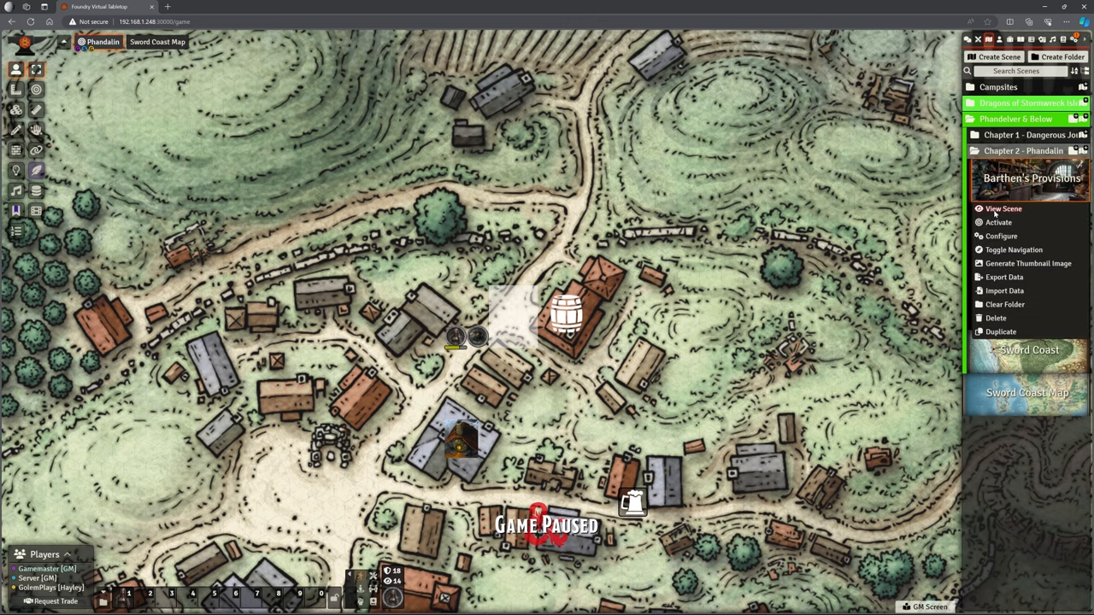
{"action": "left_click", "coordinate": [1004, 208]}
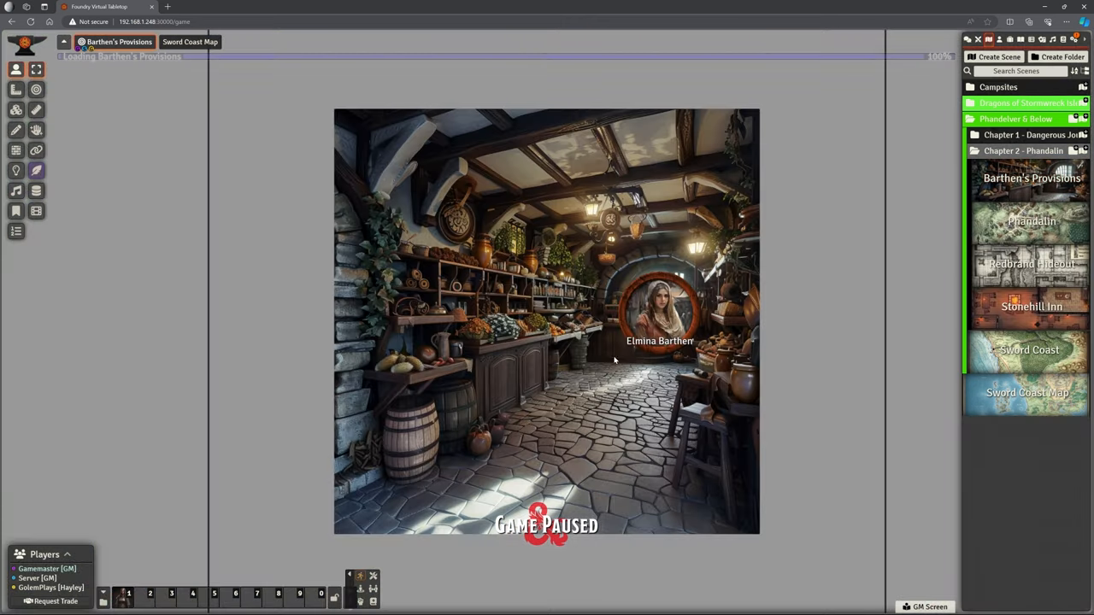
{"action": "left_click", "coordinate": [16, 109]}
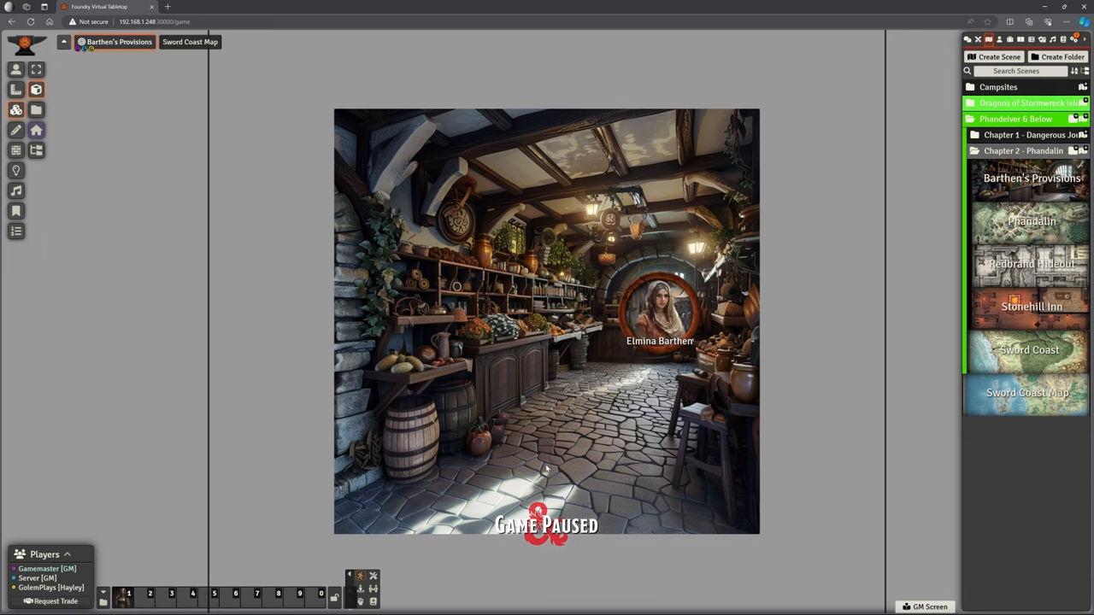
{"action": "mouse_move", "coordinate": [431, 511]}
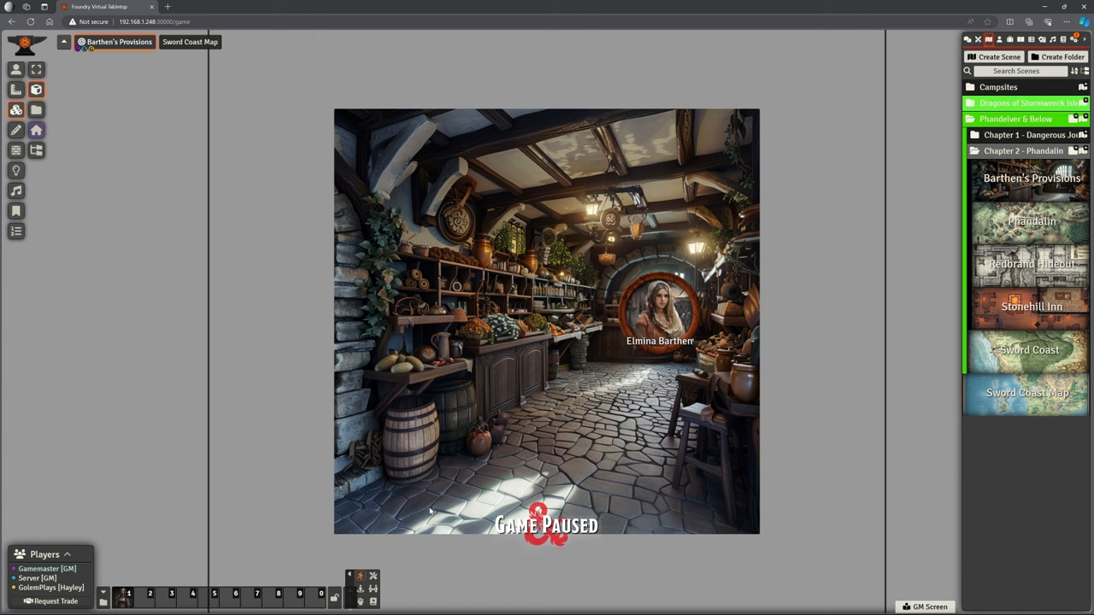
{"action": "mouse_move", "coordinate": [335, 497]}
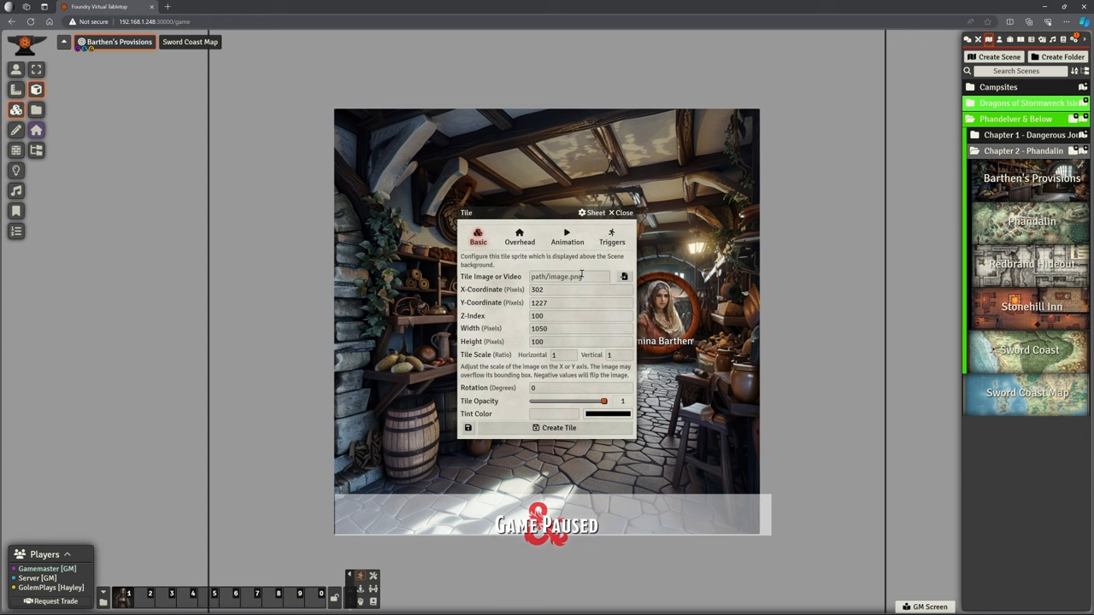
- Set icons/svg/biohazard.svg as the new tile's image and bring up its trigger settings
{"action": "left_click", "coordinate": [624, 277]}
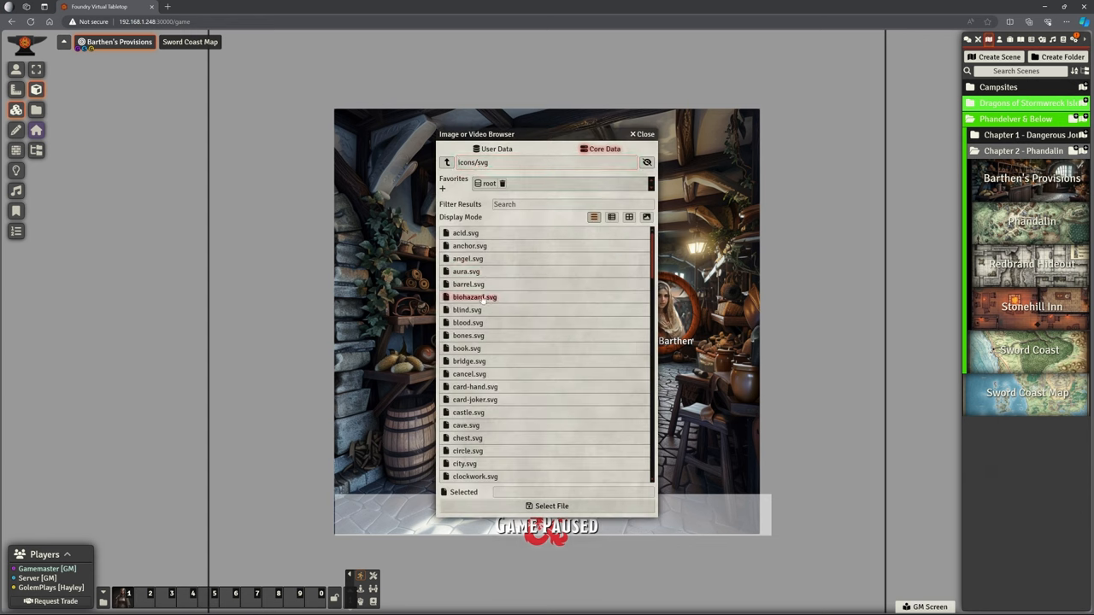
{"action": "left_click", "coordinate": [550, 506]}
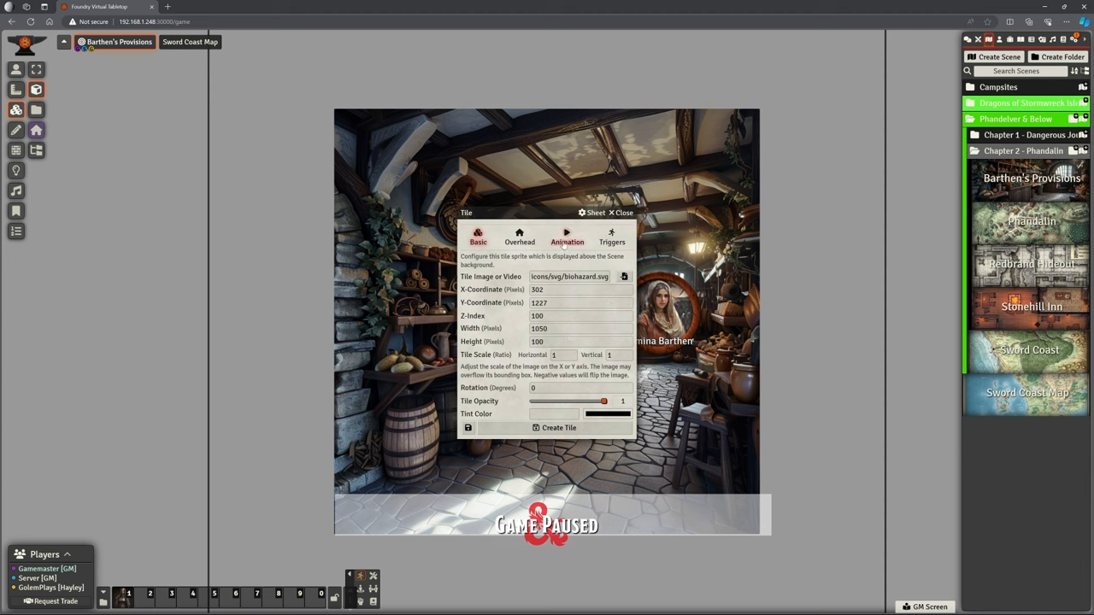
{"action": "left_click", "coordinate": [612, 237]}
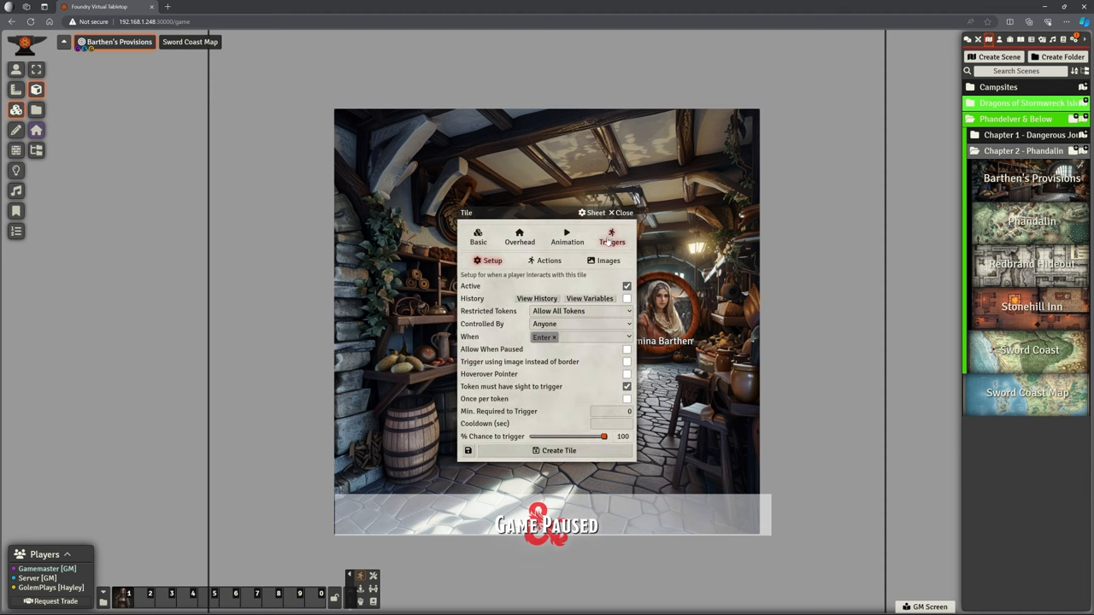